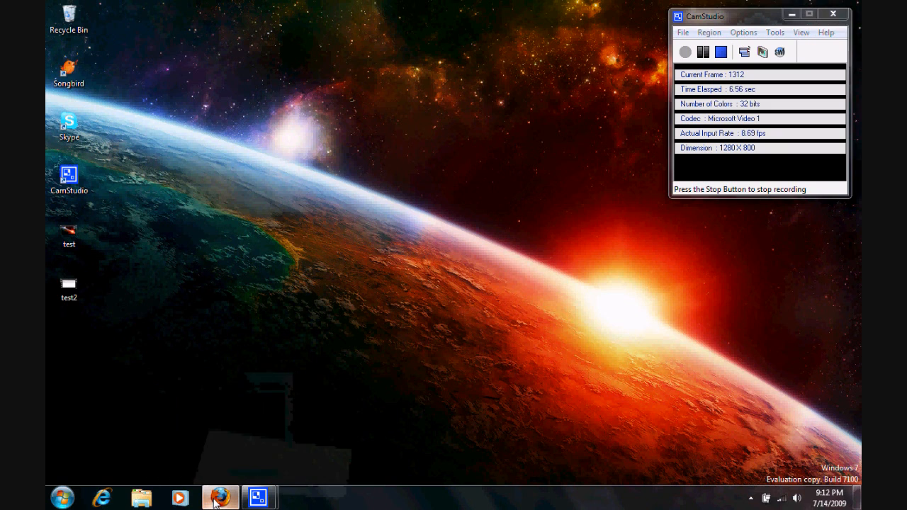
Launch Firefox from the taskbar to its start page
click(220, 499)
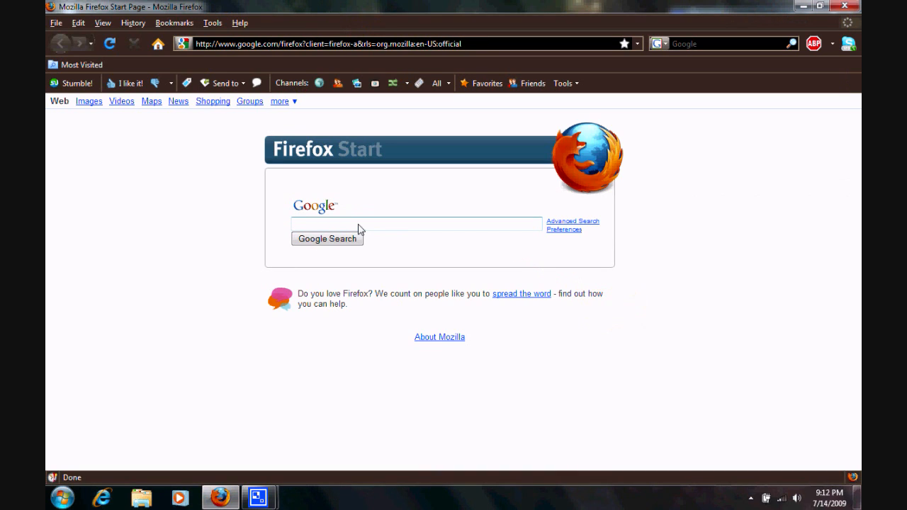
mouse_move(524, 164)
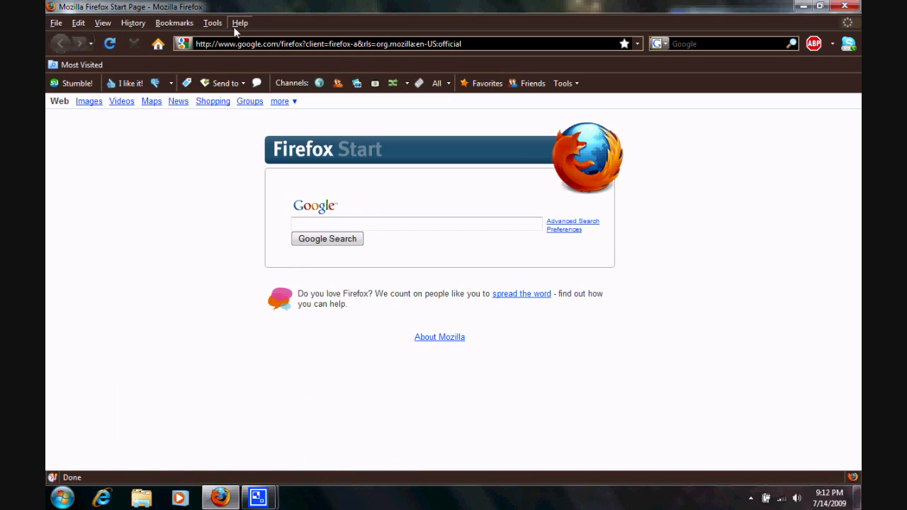
mouse_move(343, 15)
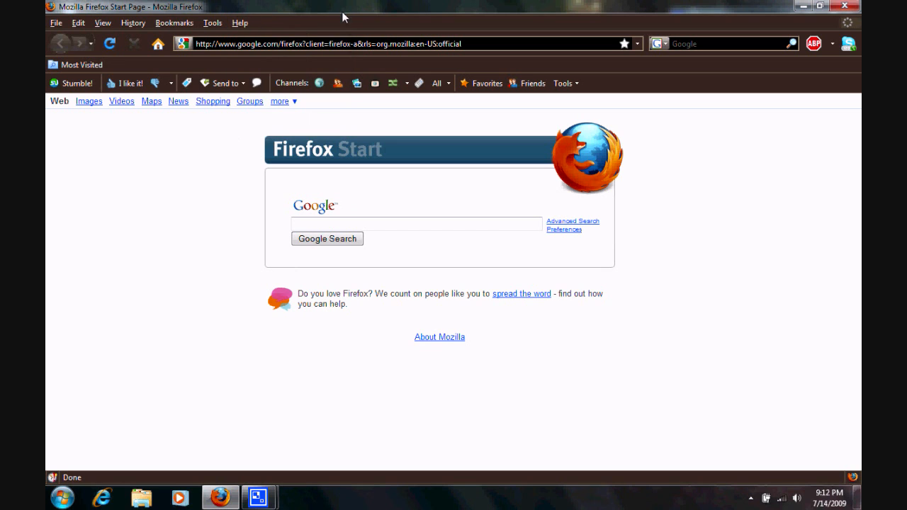
click(461, 42)
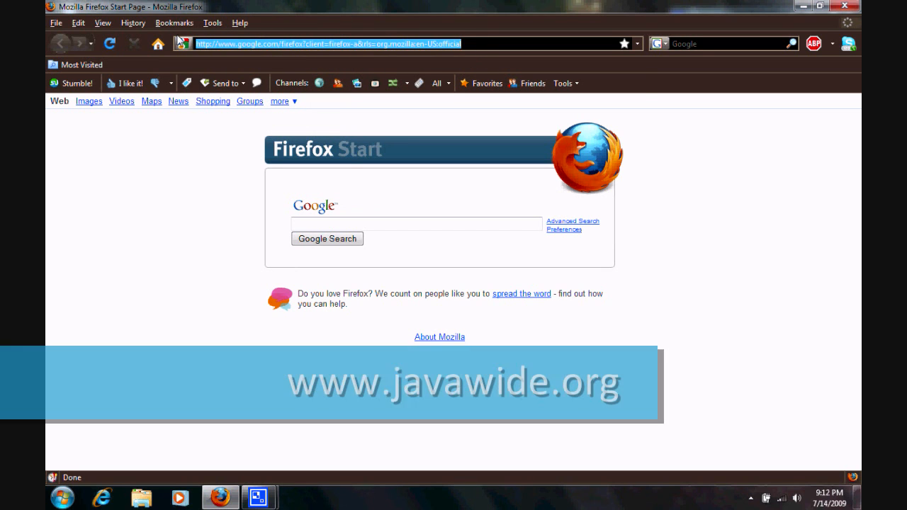
text(www.javawide.org/index.php/Main_Page)
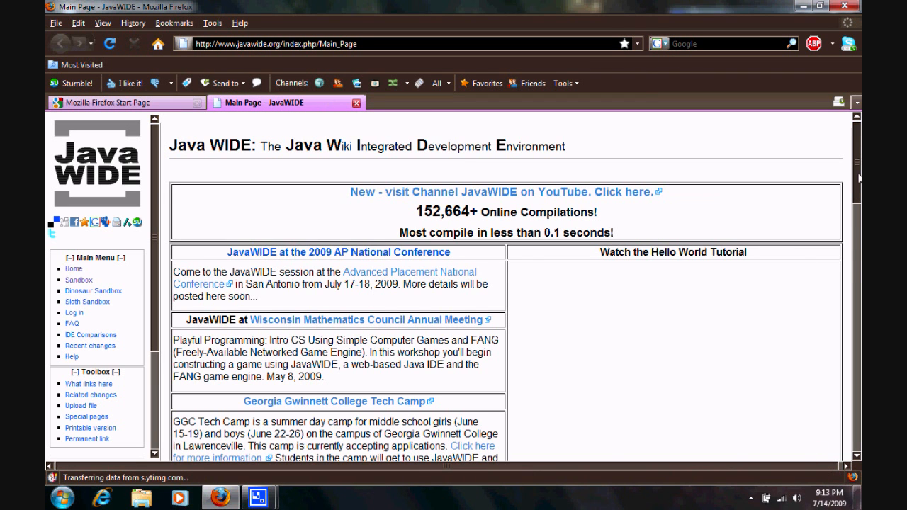
scroll(down, 3)
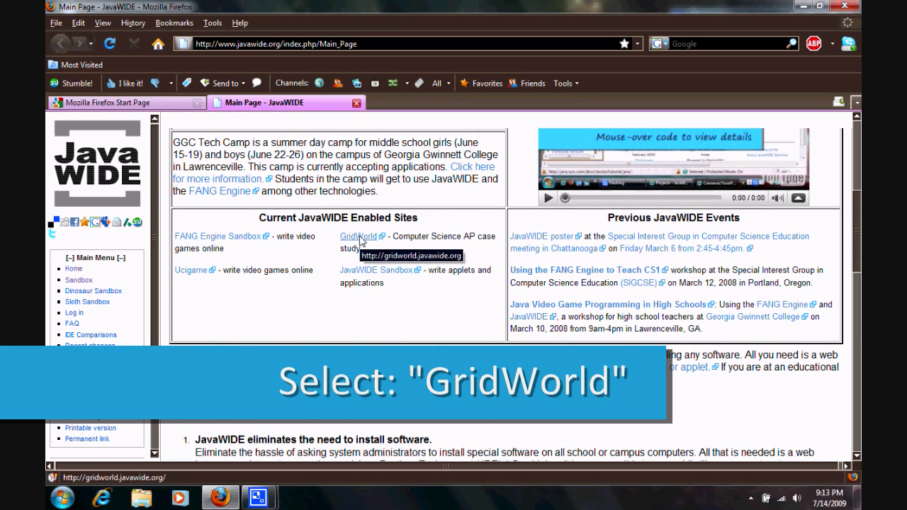
Open the GridWorld site and scroll to the Write Your Own Program section
click(357, 235)
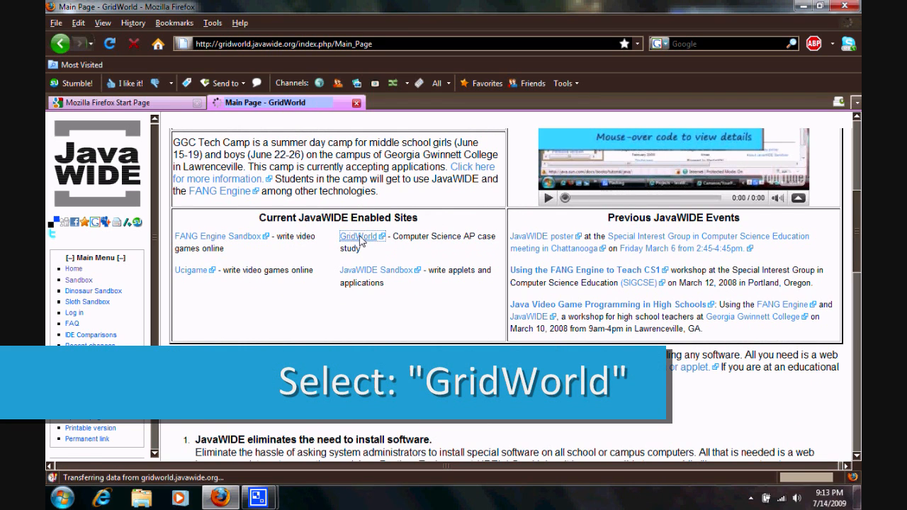
click(357, 236)
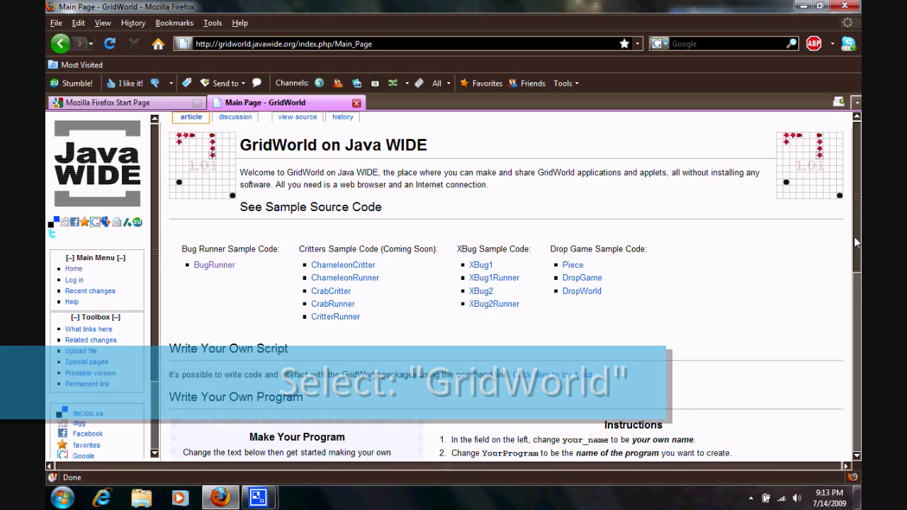
scroll(down, 3)
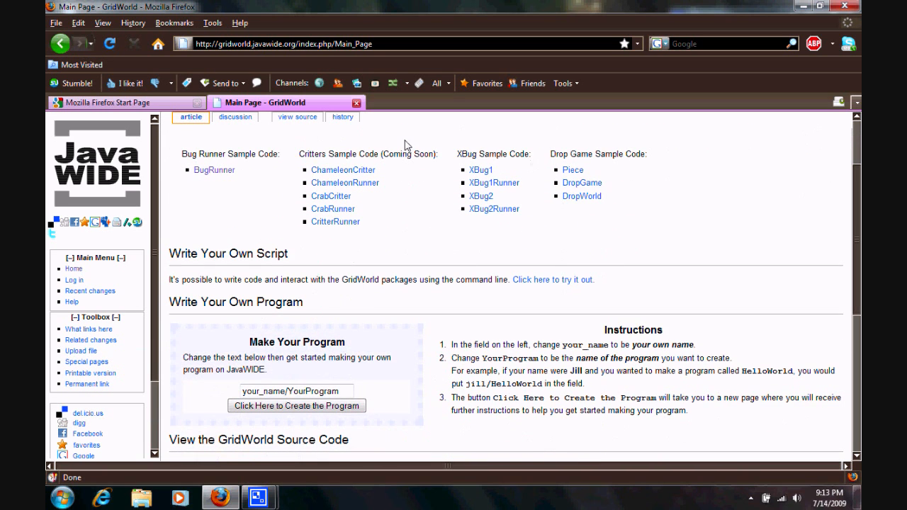
mouse_move(508, 156)
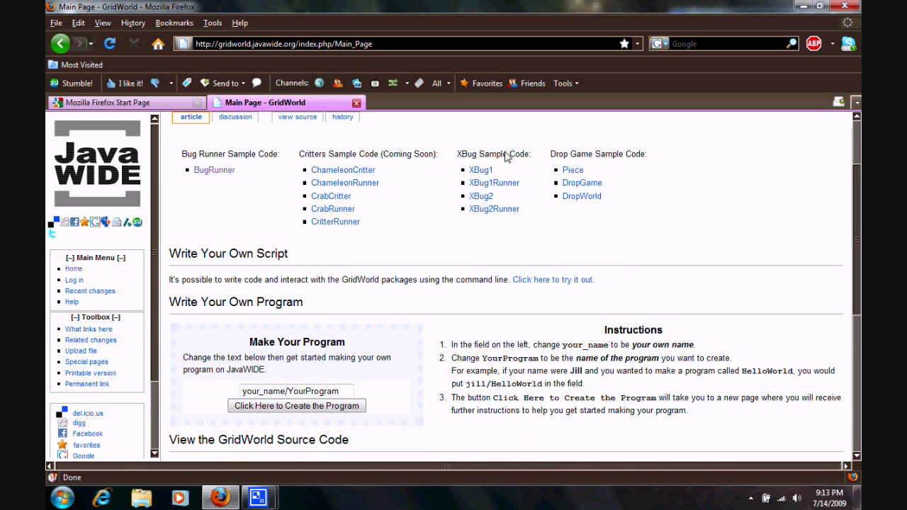
mouse_move(221, 156)
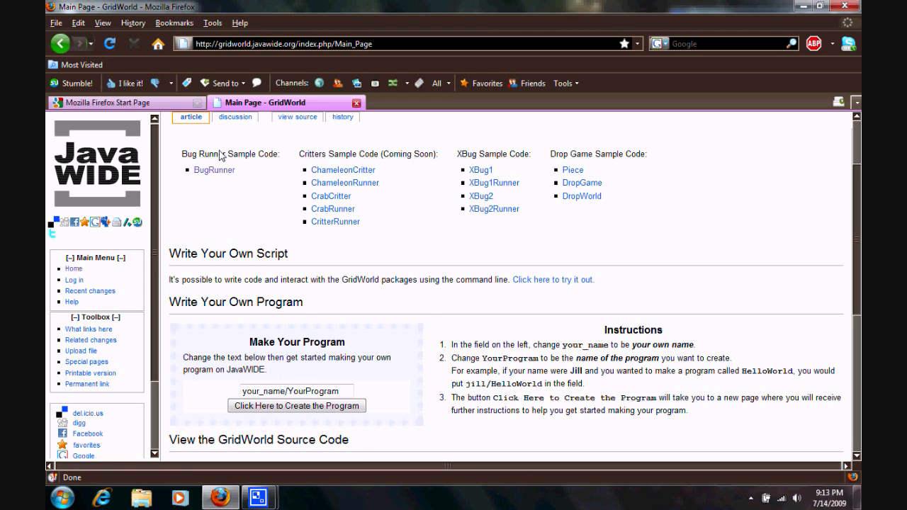
mouse_move(214, 170)
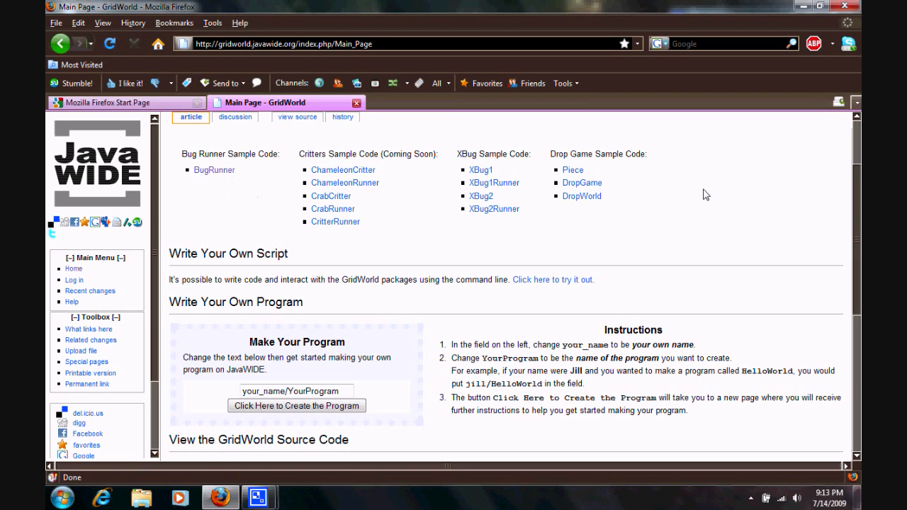
scroll(down, 3)
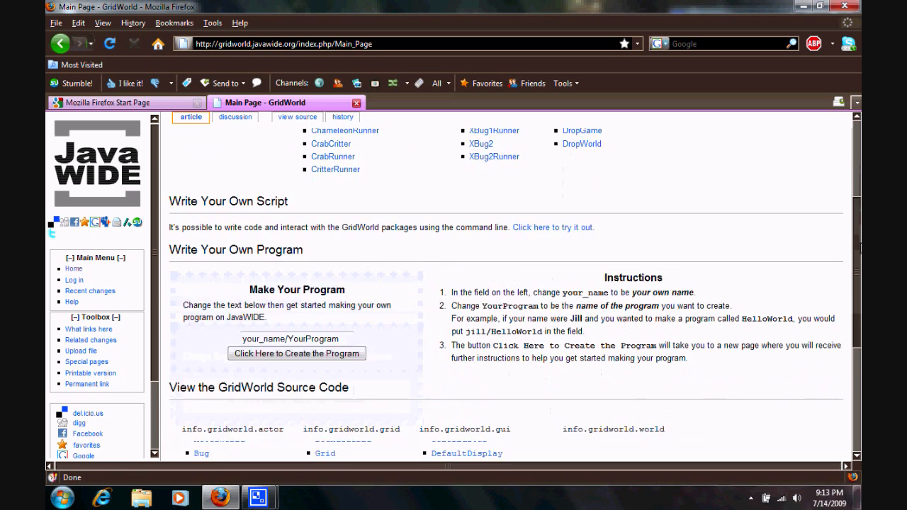
scroll(down, 3)
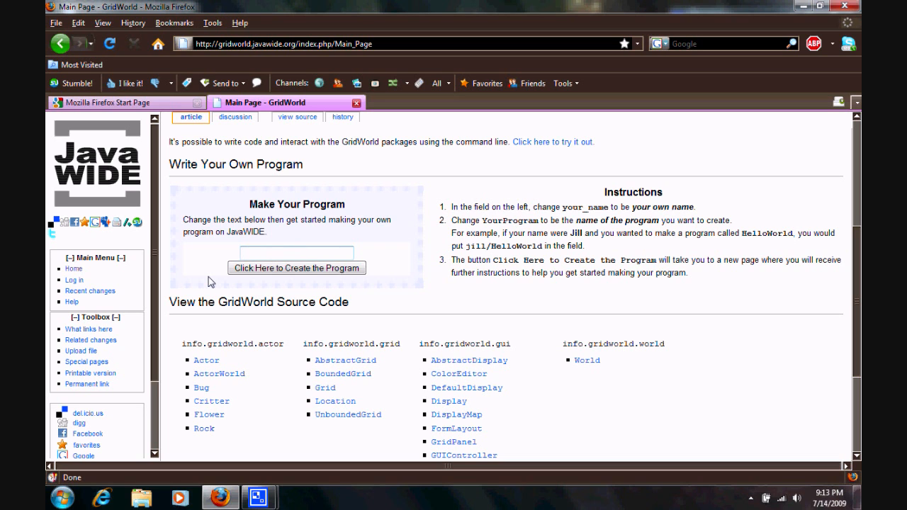
Create a new program named cameron/BugRunner with starter GridWorld code
text(cameron/)
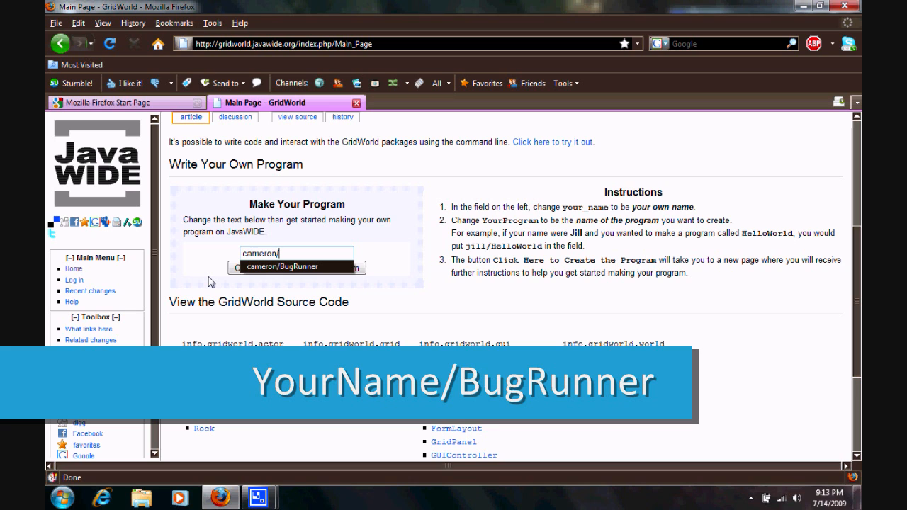
text(BugRunner)
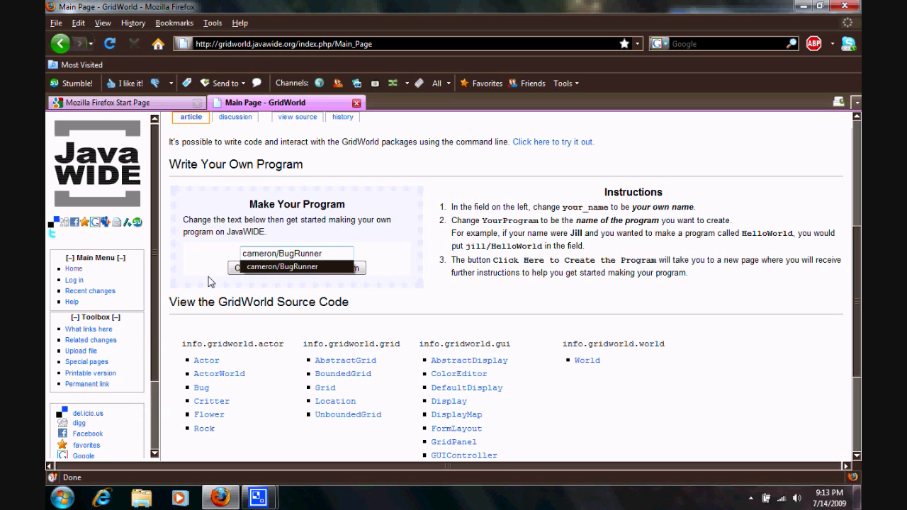
click(296, 268)
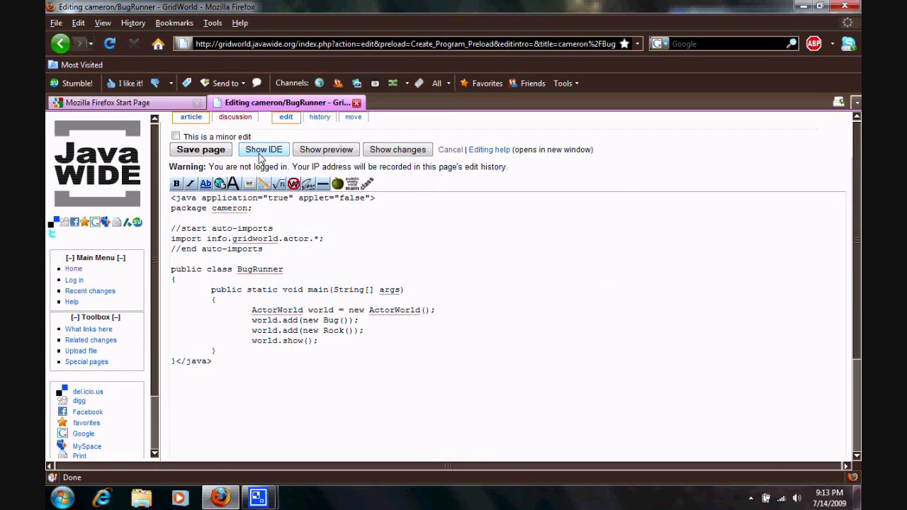
Show the IDE applet so the BugRunner starter code loads in its editor
click(264, 150)
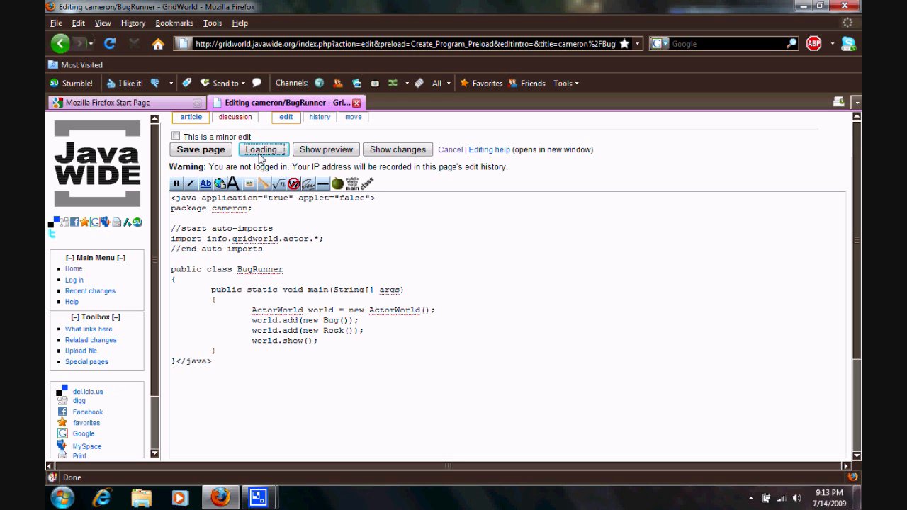
click(264, 149)
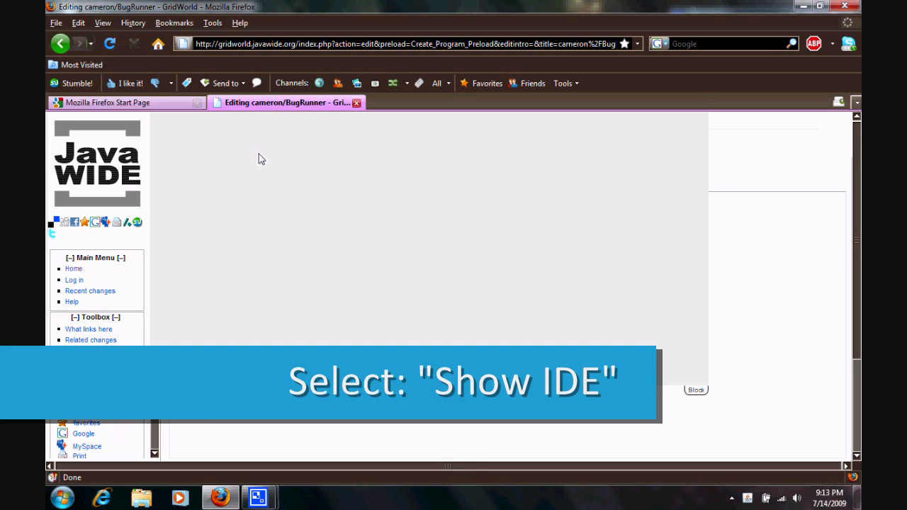
mouse_move(456, 204)
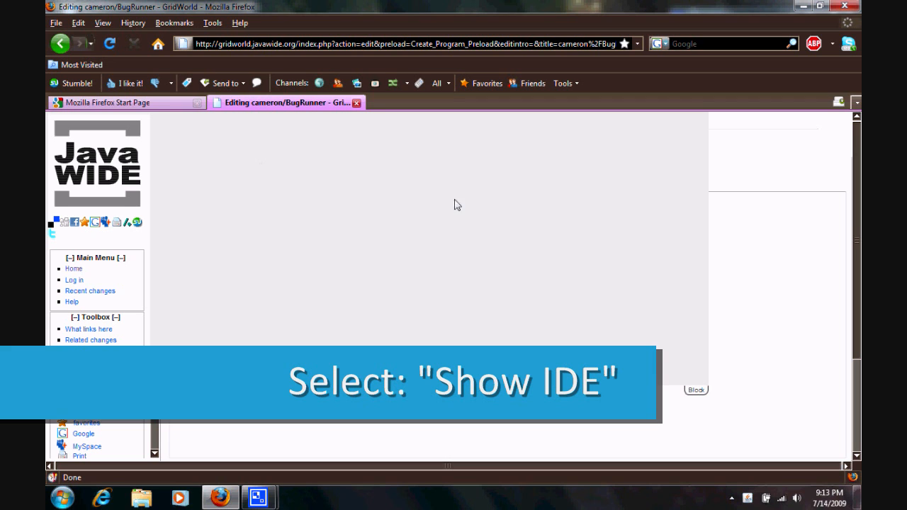
click(264, 149)
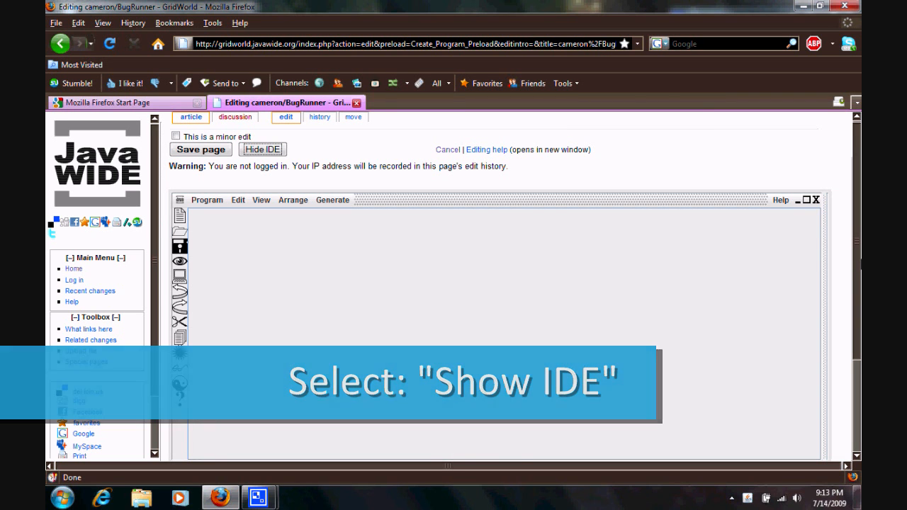
click(264, 148)
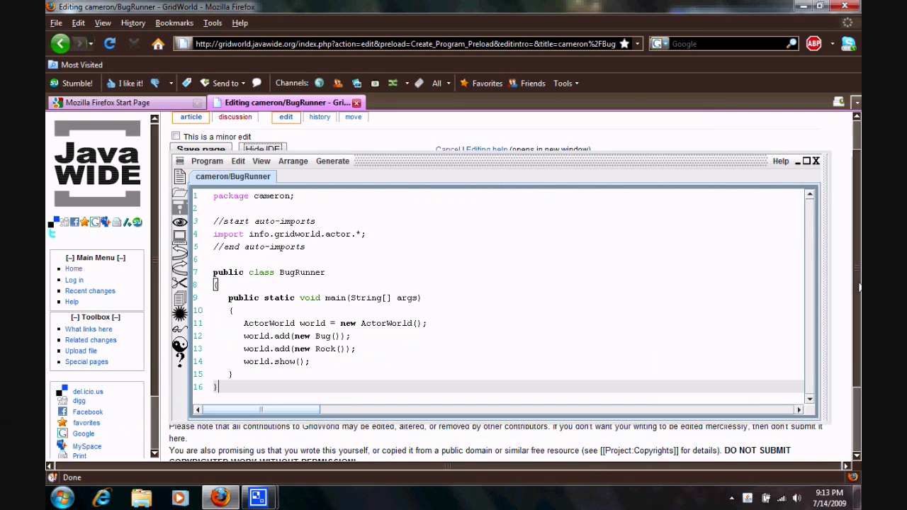
click(808, 161)
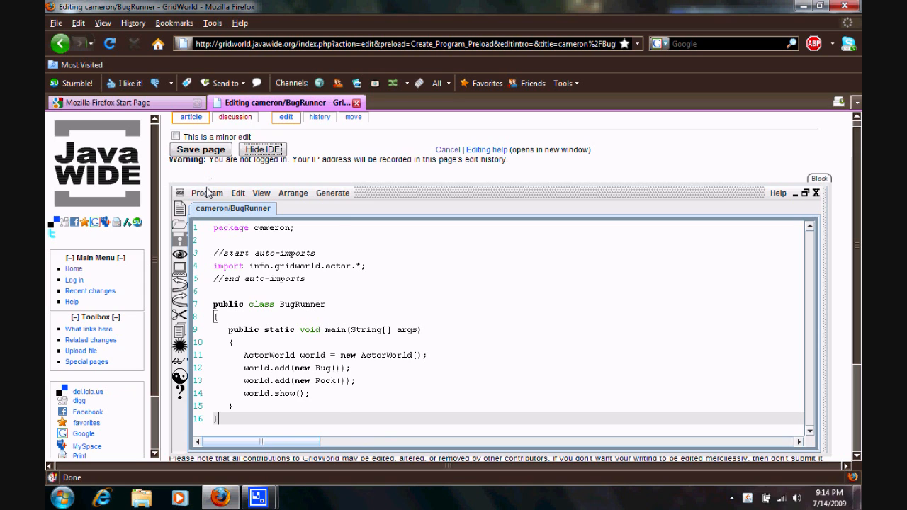
click(292, 192)
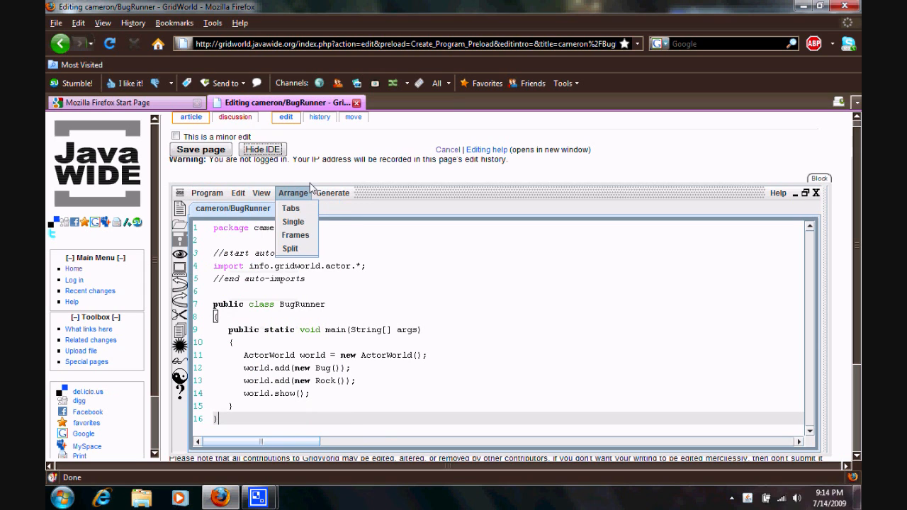
click(777, 193)
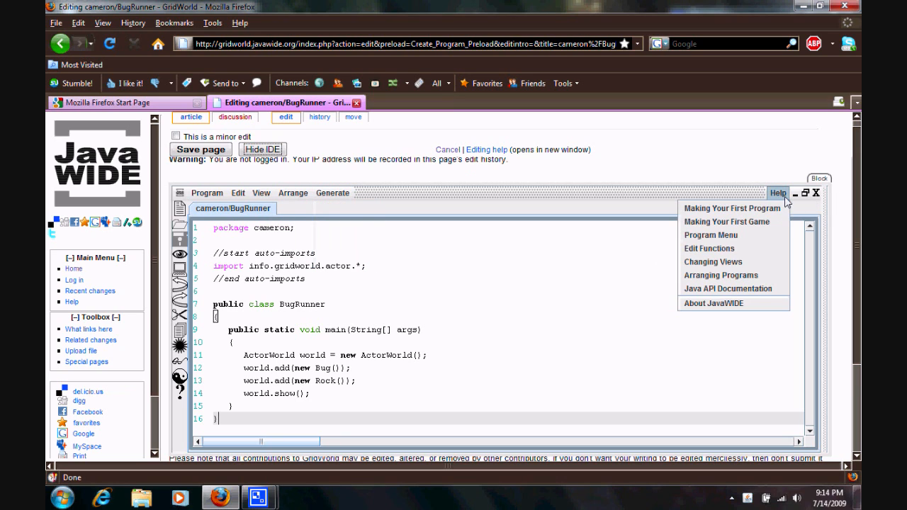
mouse_move(711, 260)
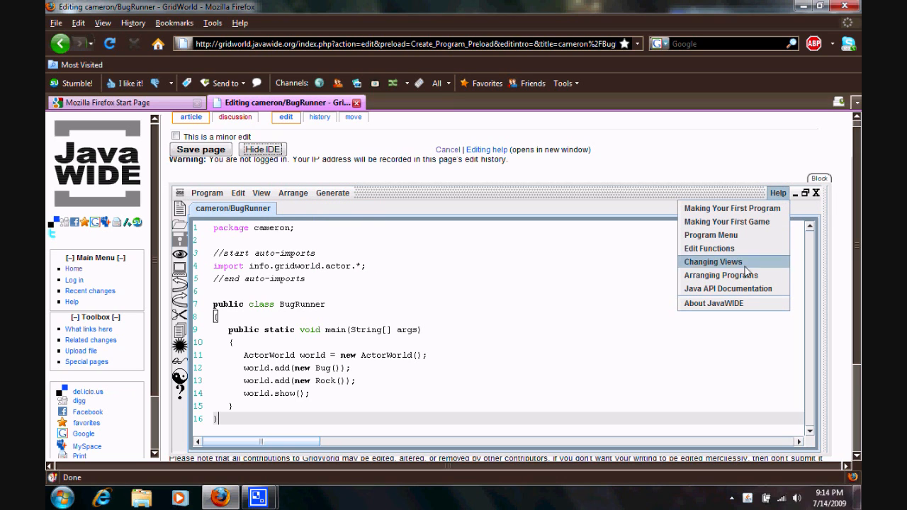
mouse_move(735, 289)
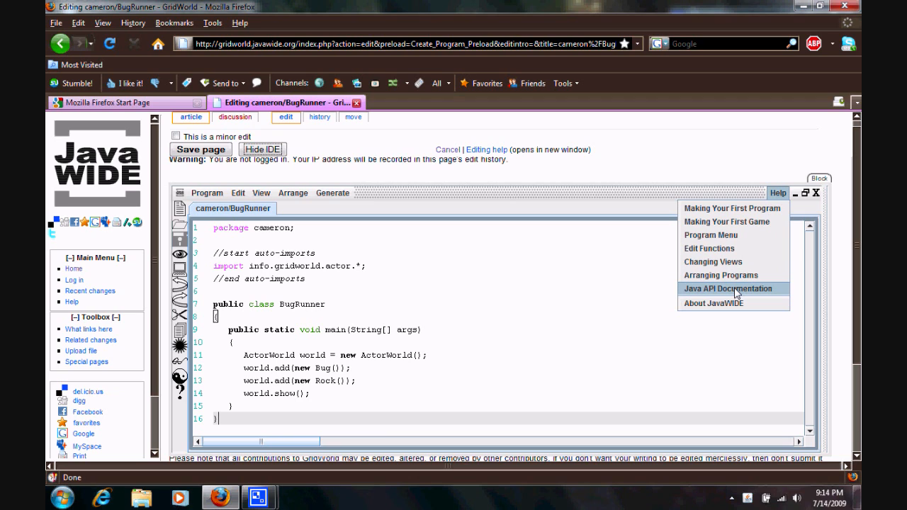
click(728, 289)
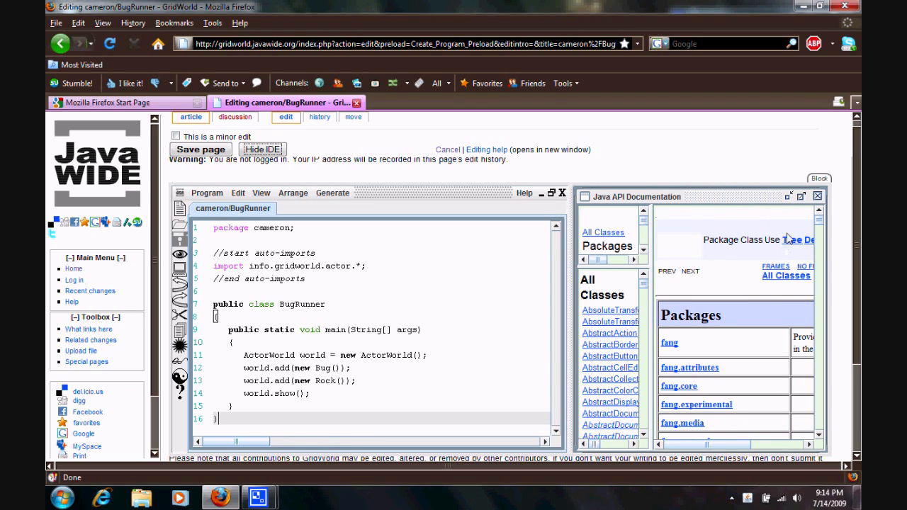
click(816, 196)
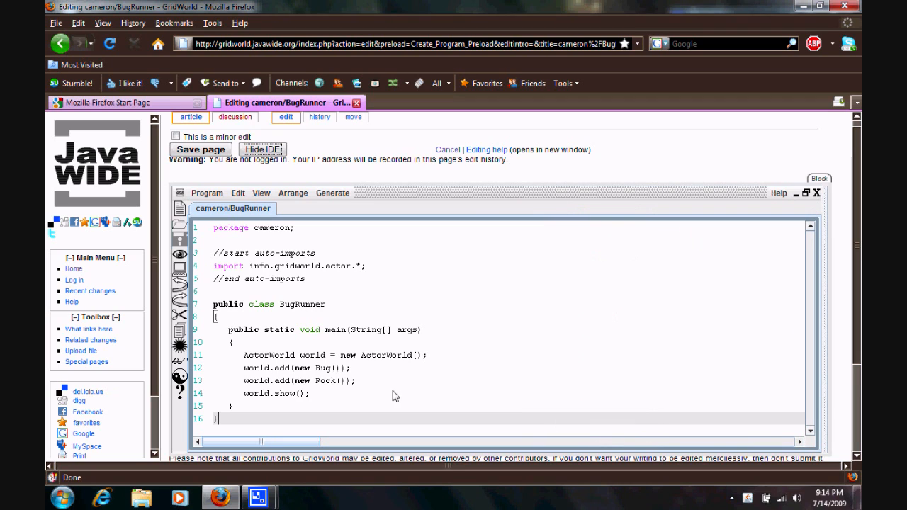
Select and delete all of the existing BugRunner starter code
drag(215, 329, 215, 420)
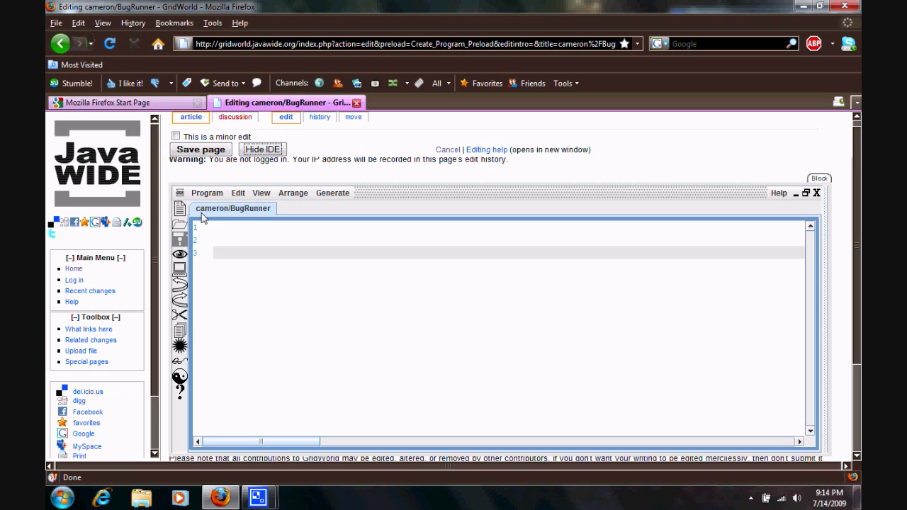
mouse_move(214, 239)
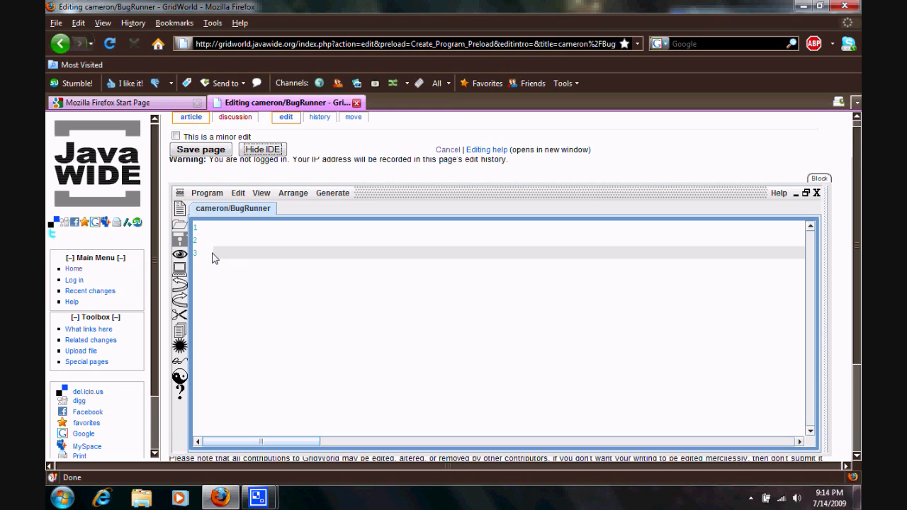
Write public class BugRunner with a public static main(String[] args) method
text(pub)
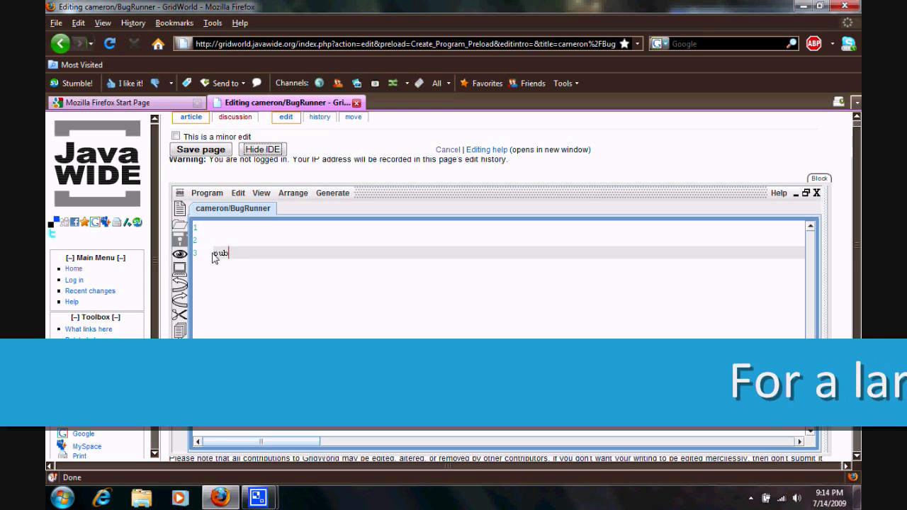
text(public class BugRu)
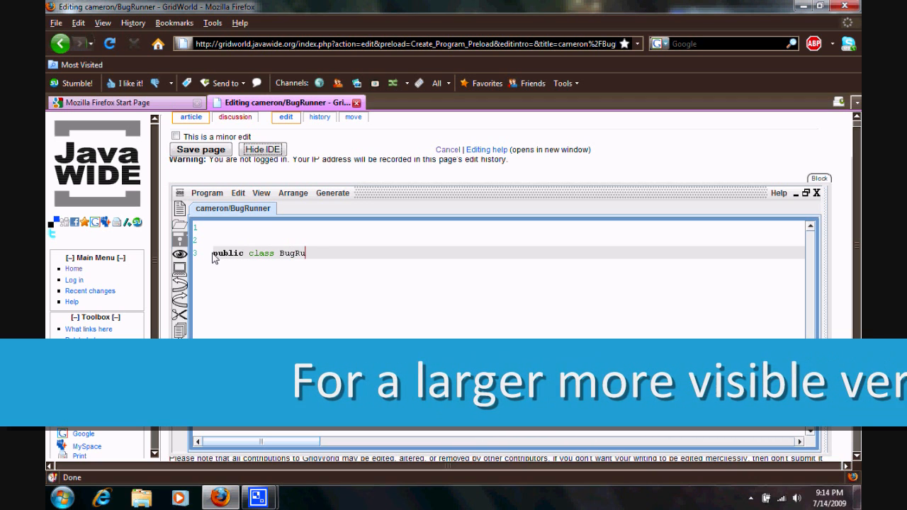
text(nner)
text({)
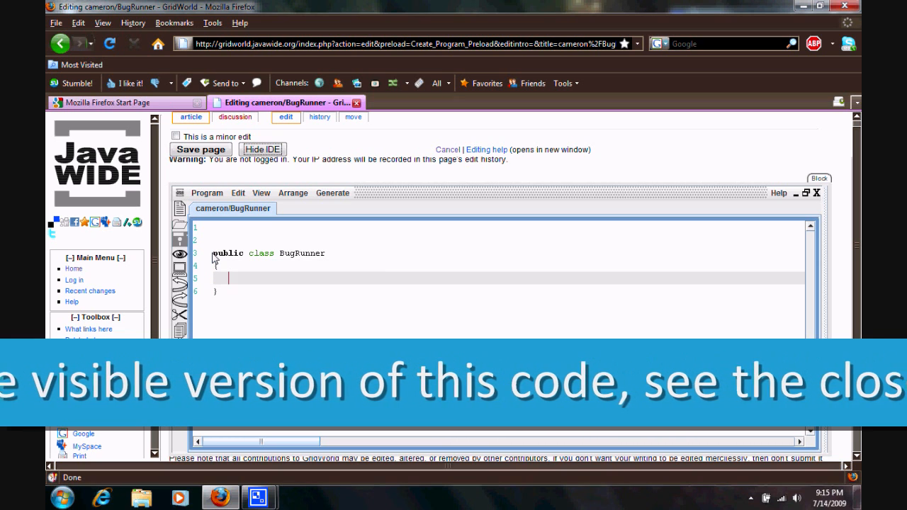
text(p)
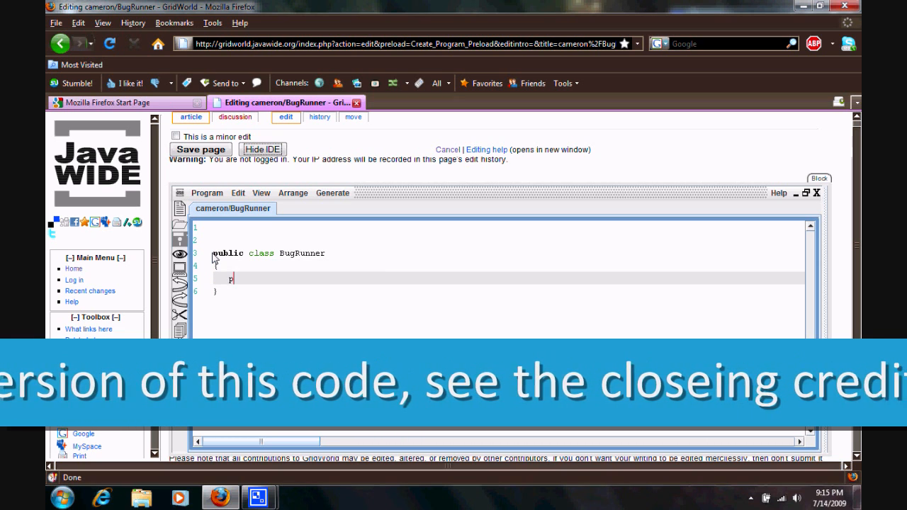
text(ublic)
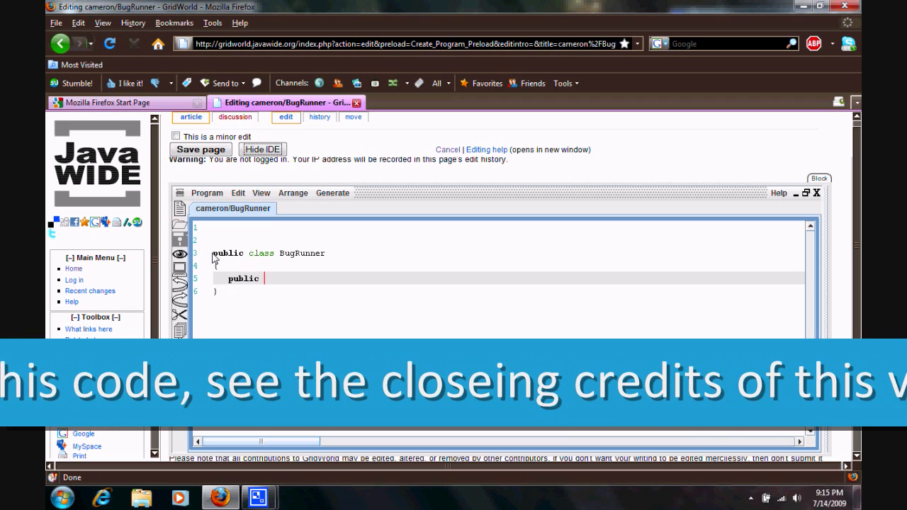
text(static void mai)
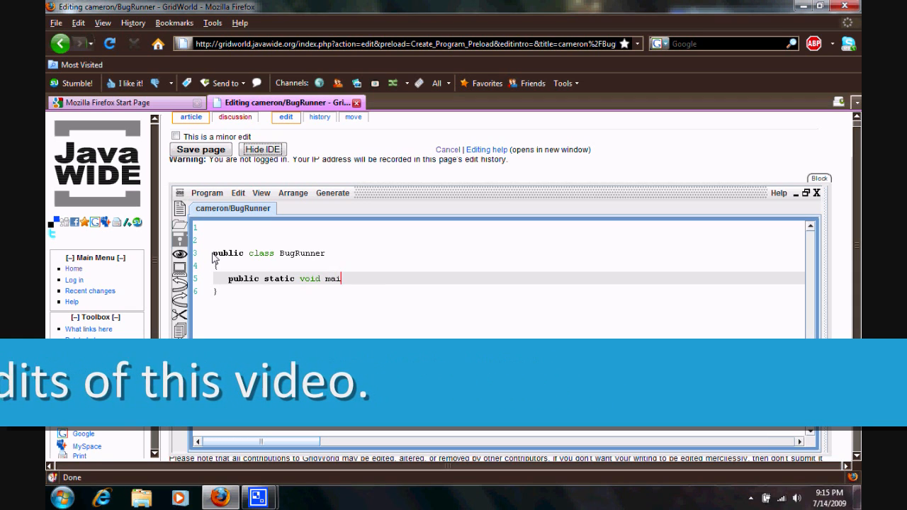
text(n())
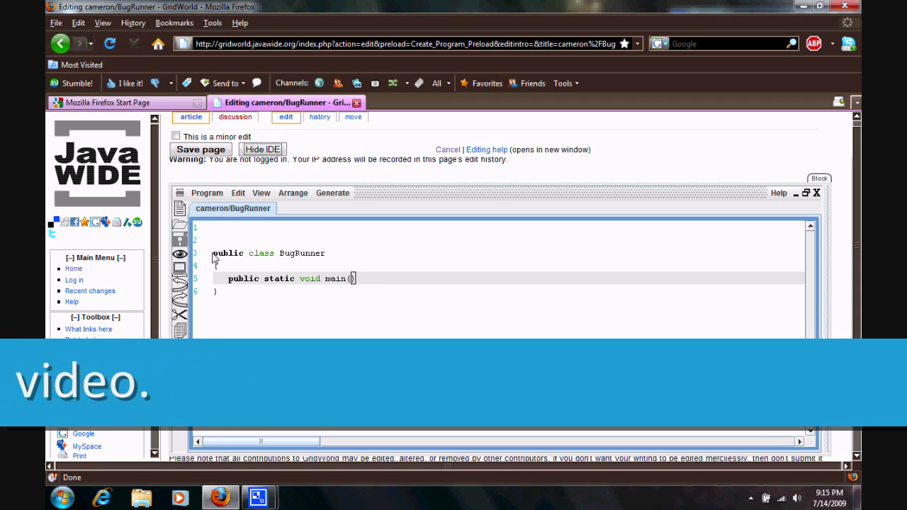
text(String)
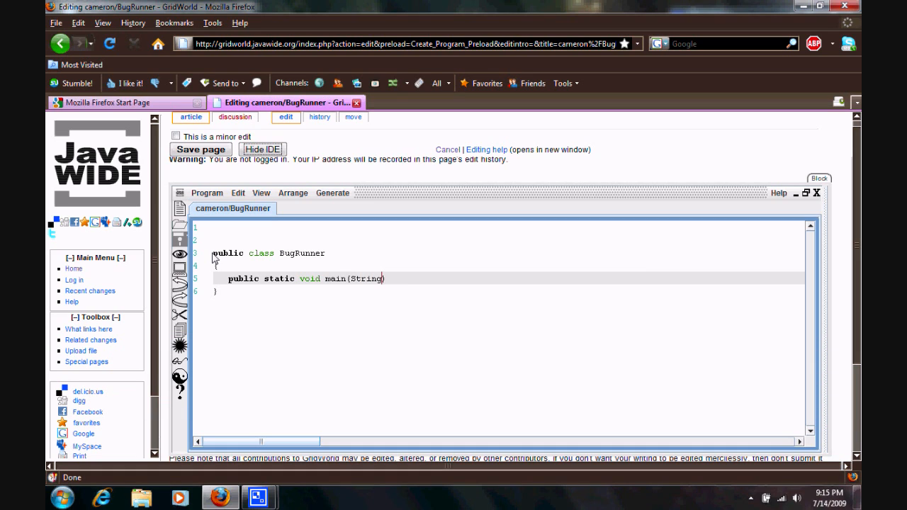
text([])
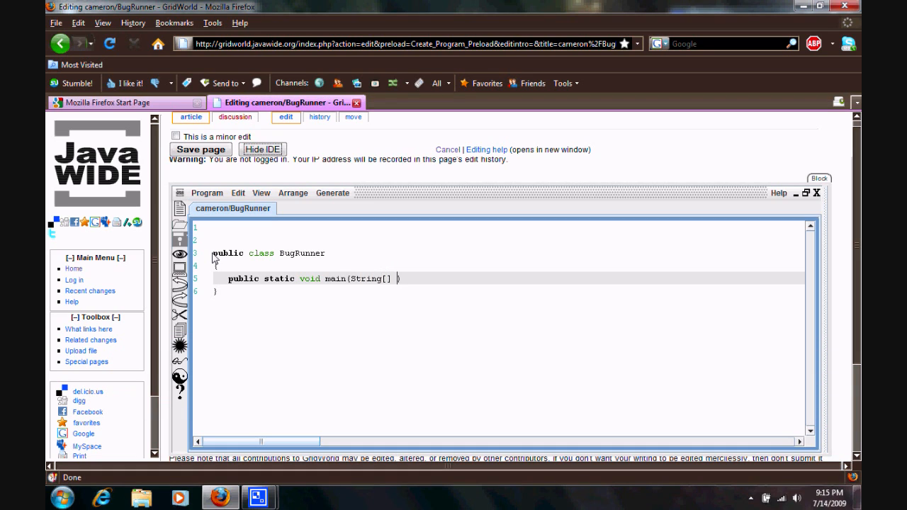
text(args)
text({)
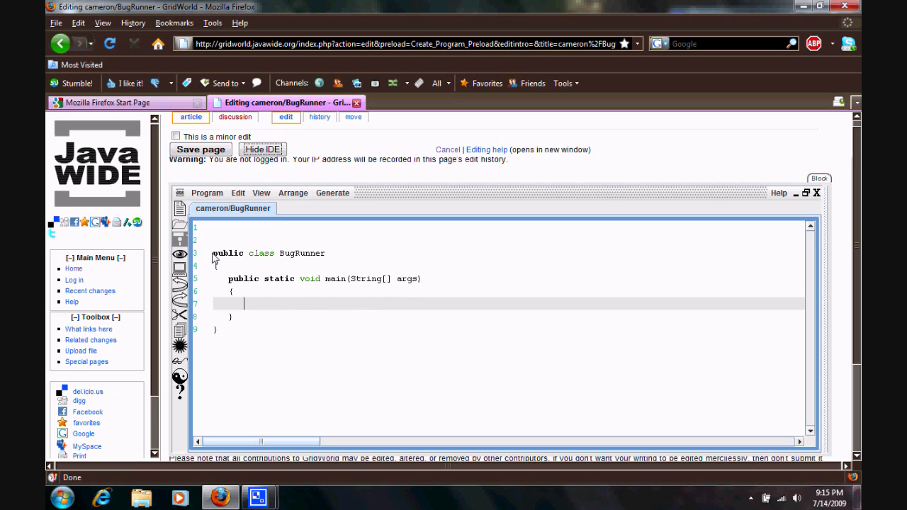
Begin main with ActorWorld world = new ActorWorld();
text(Ac)
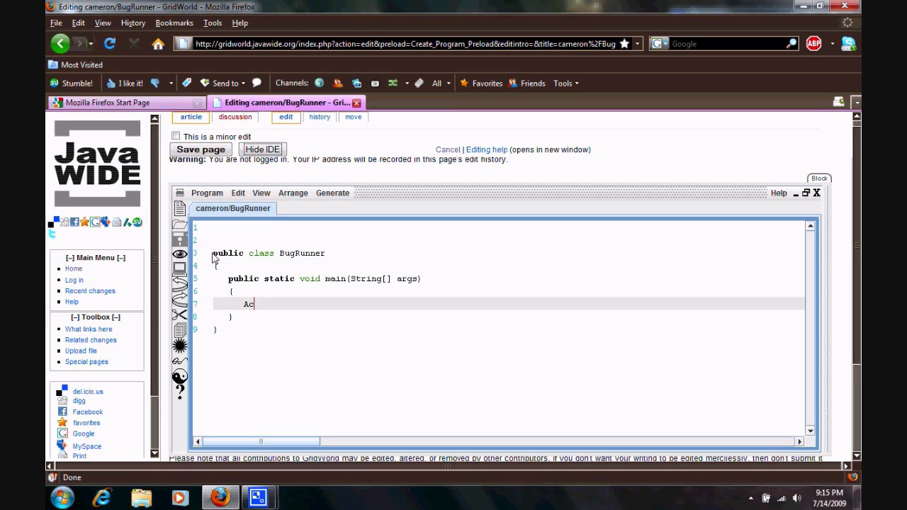
text(tor)
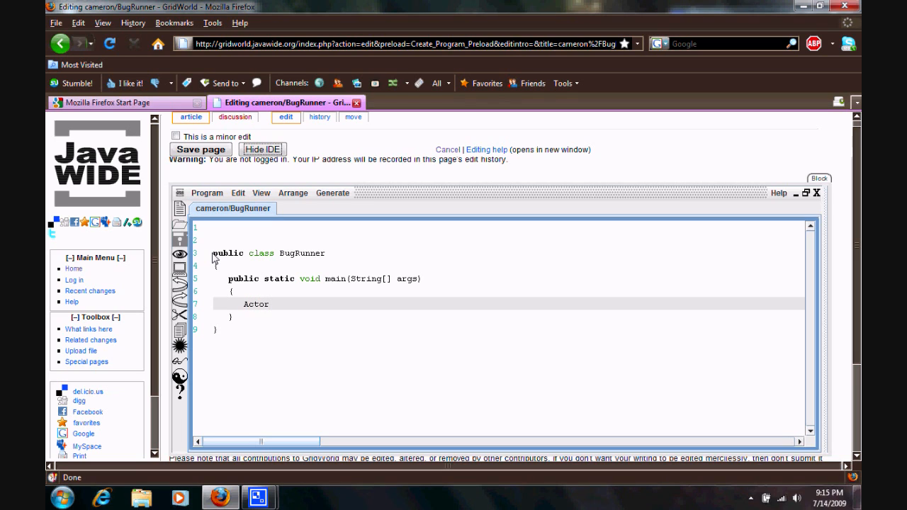
text(World)
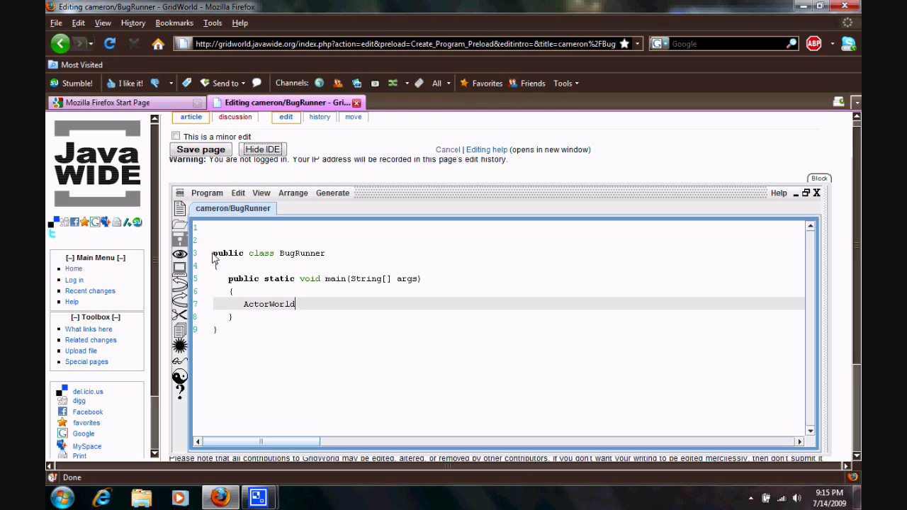
text(wo)
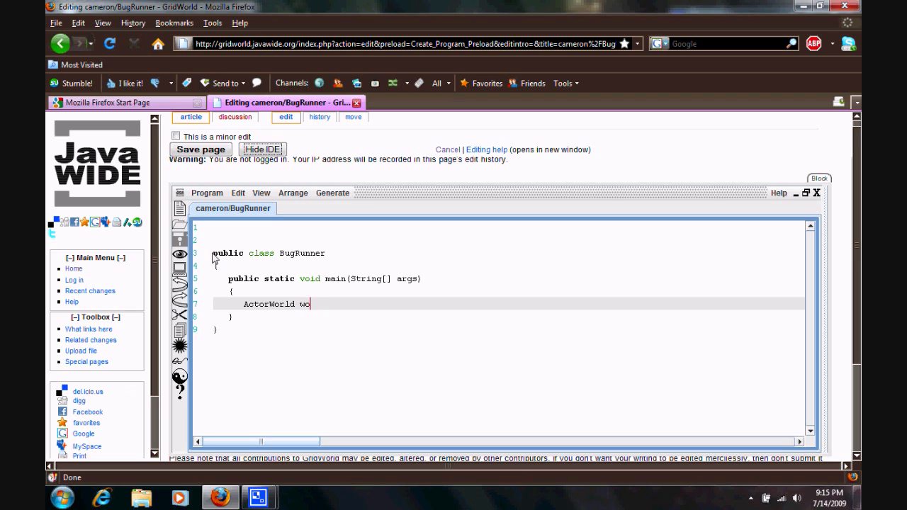
text(rld)
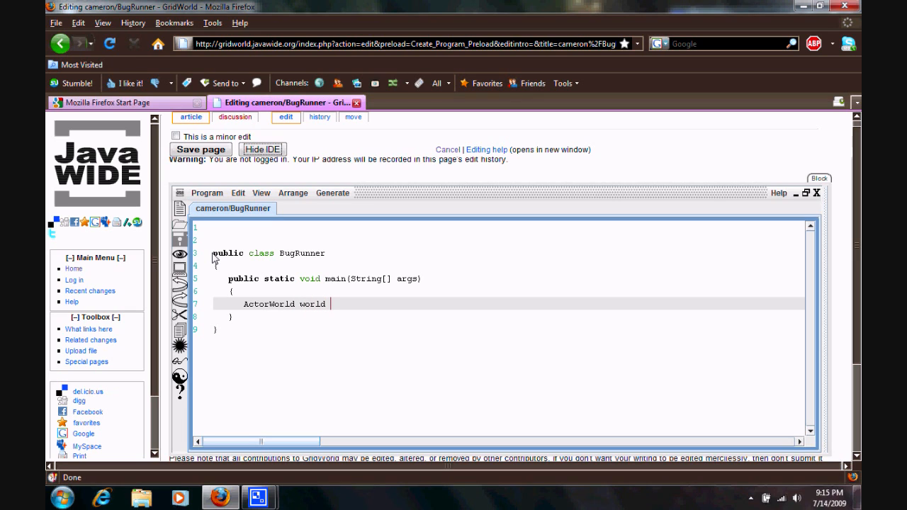
text(=)
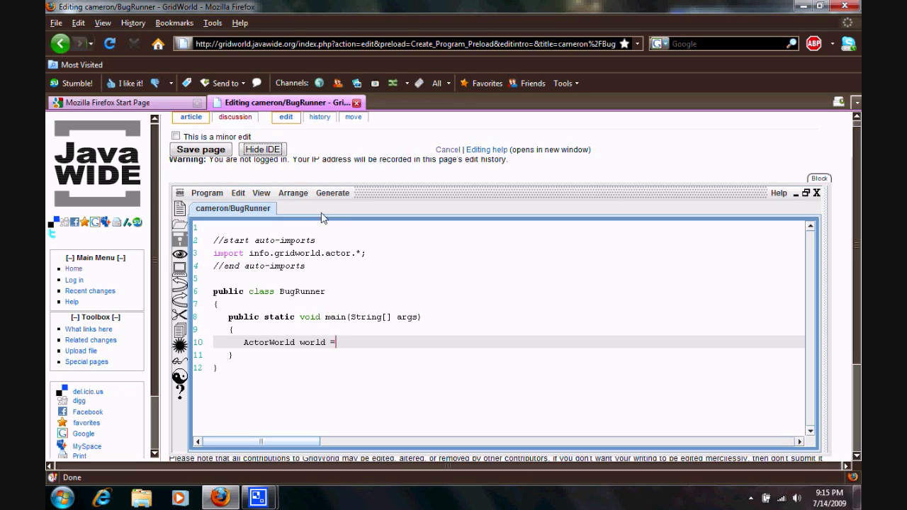
mouse_move(374, 286)
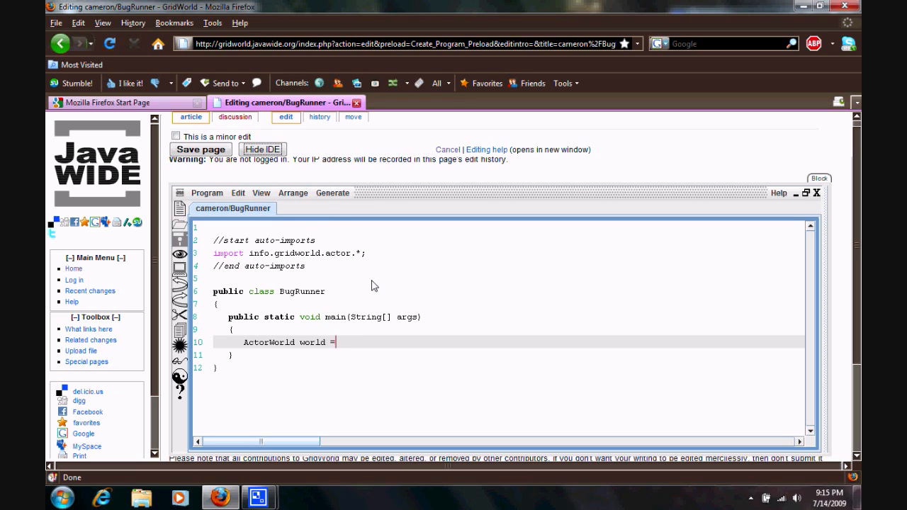
mouse_move(334, 275)
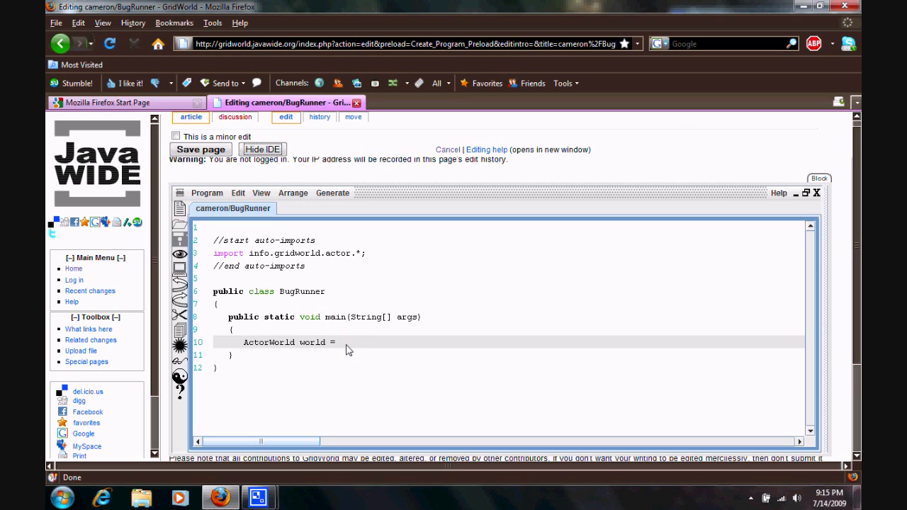
text(new)
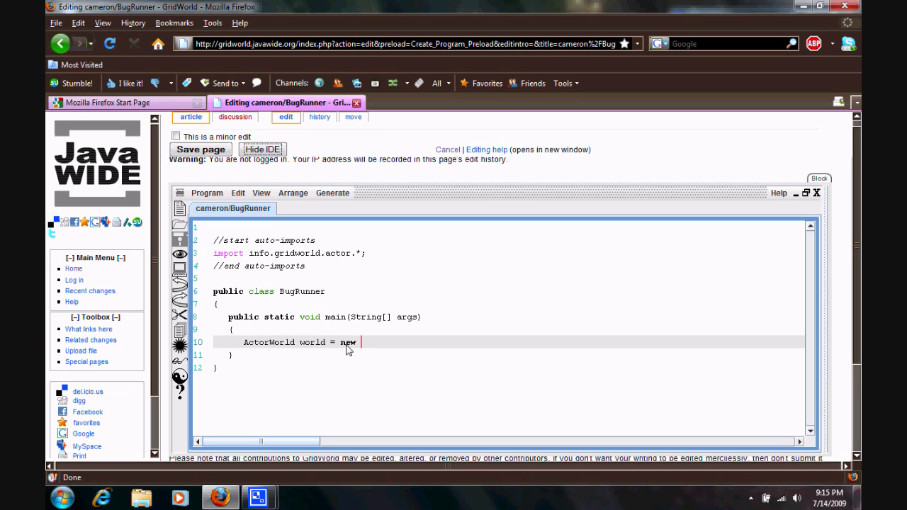
text(Actr)
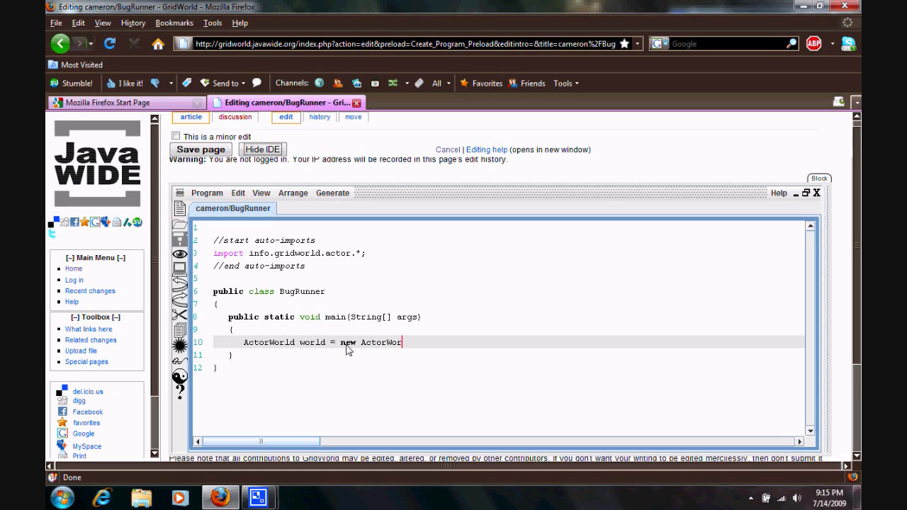
text(ld)
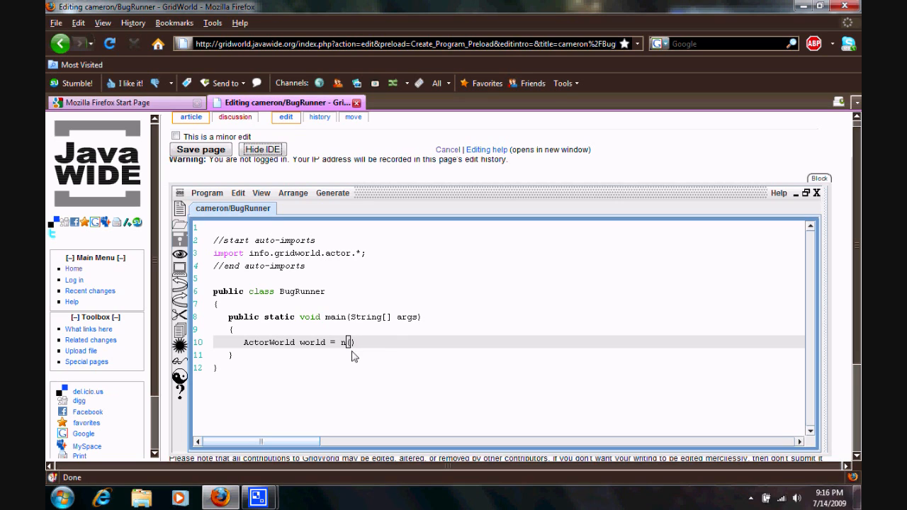
mouse_move(361, 346)
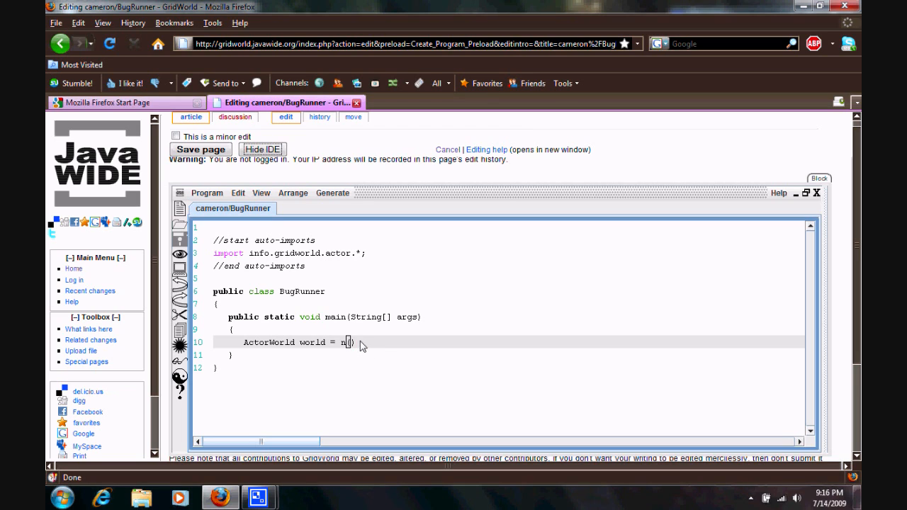
text(ew)
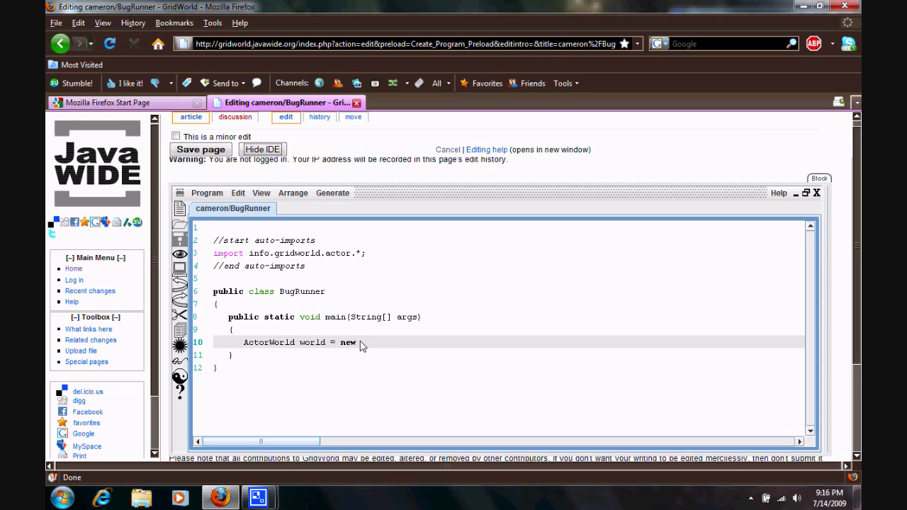
text(ActorWorld)
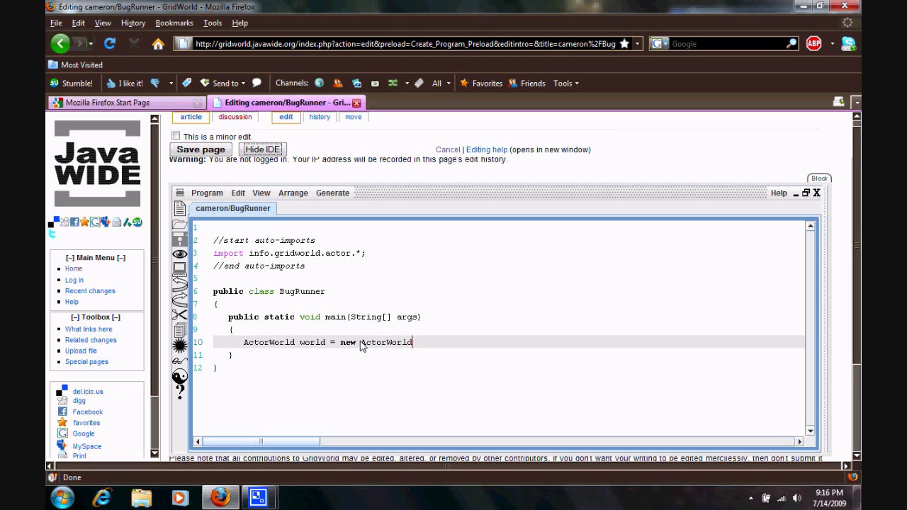
text(();)
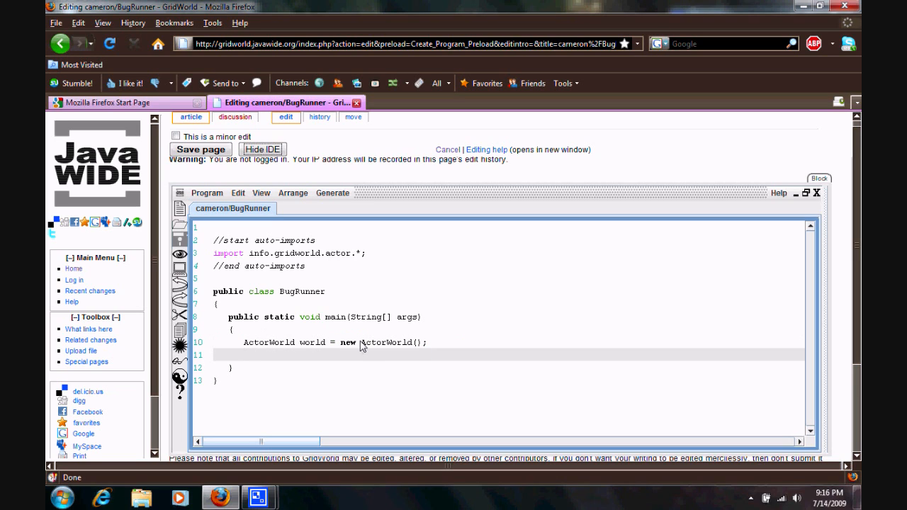
Add world.add(new Bug()); and world.add(new Rock()); inside main
text(world.)
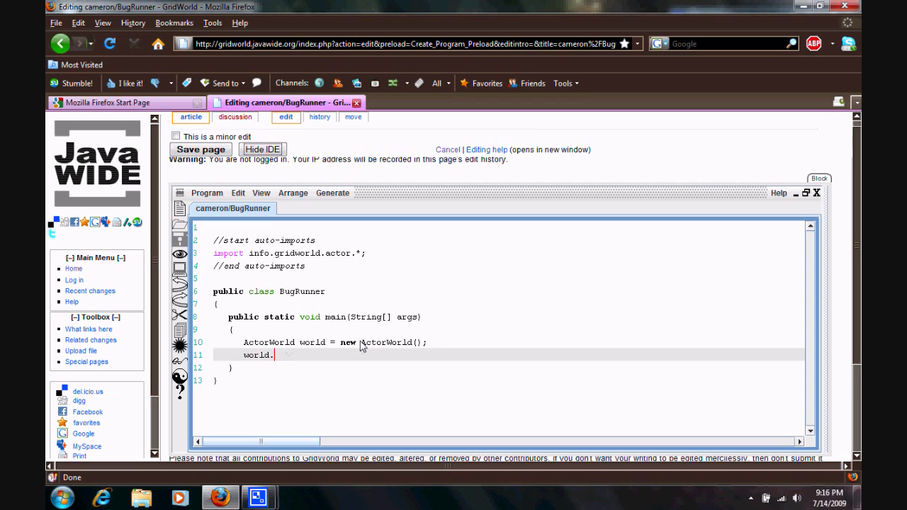
text(add)
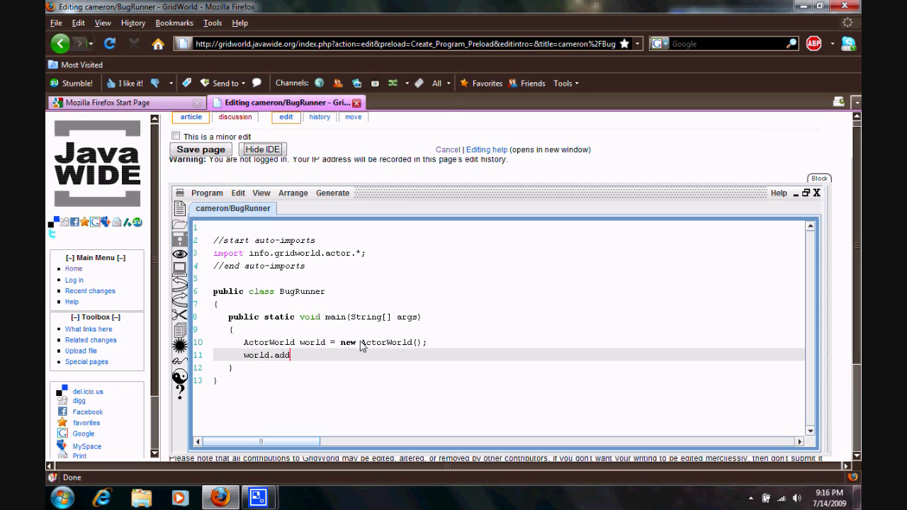
text(())
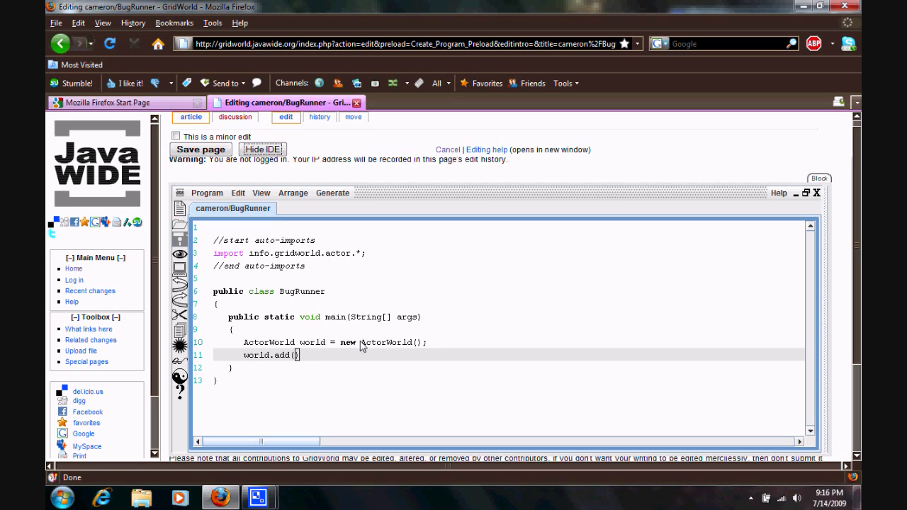
text(new B)
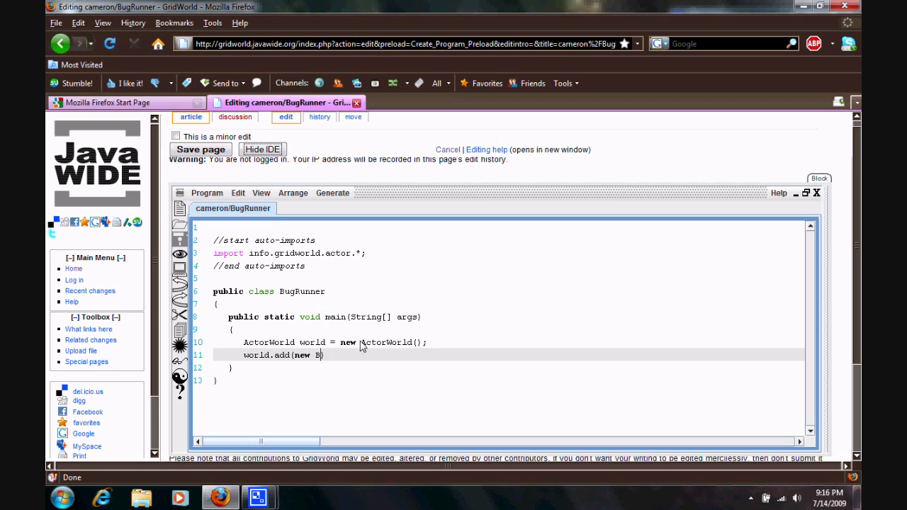
text(ug)
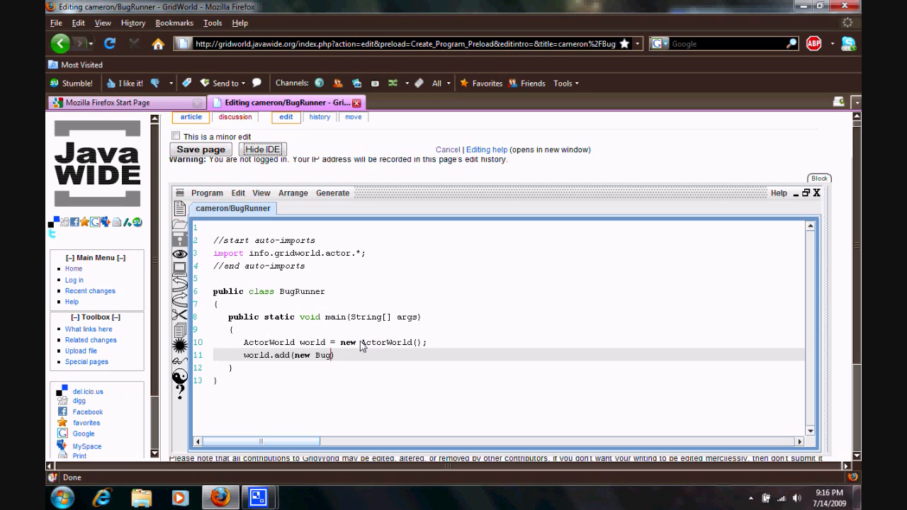
text(())
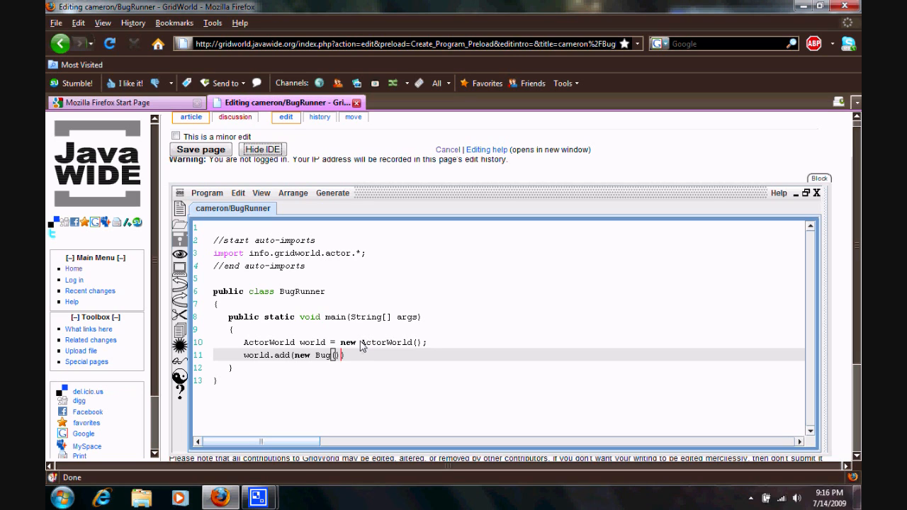
text();)
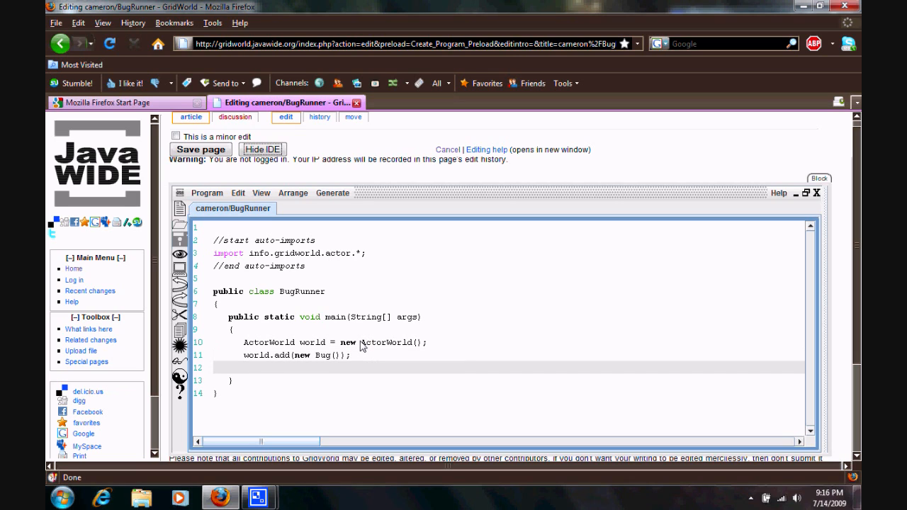
text(world.a)
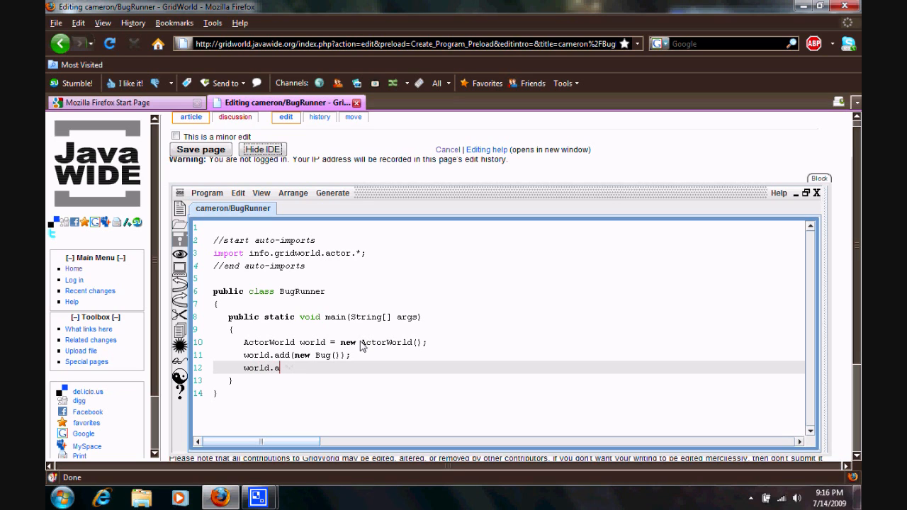
text(dd)
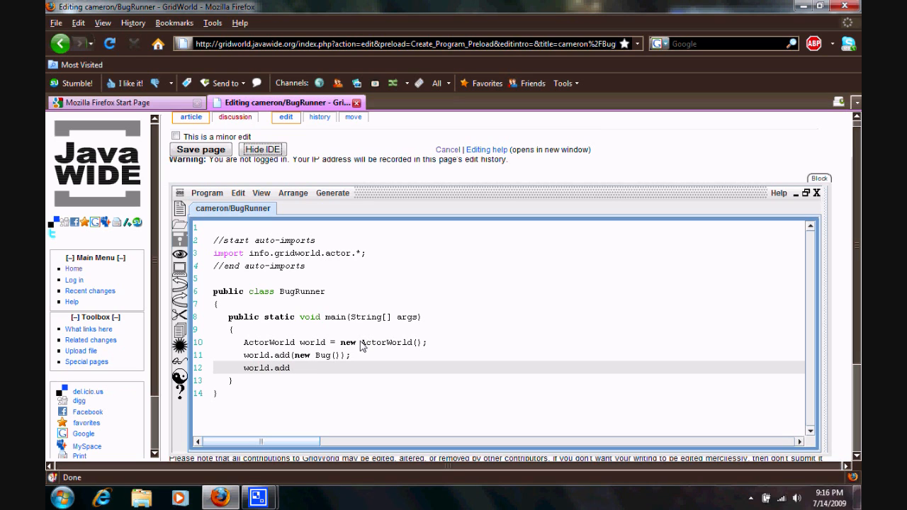
text((new ))
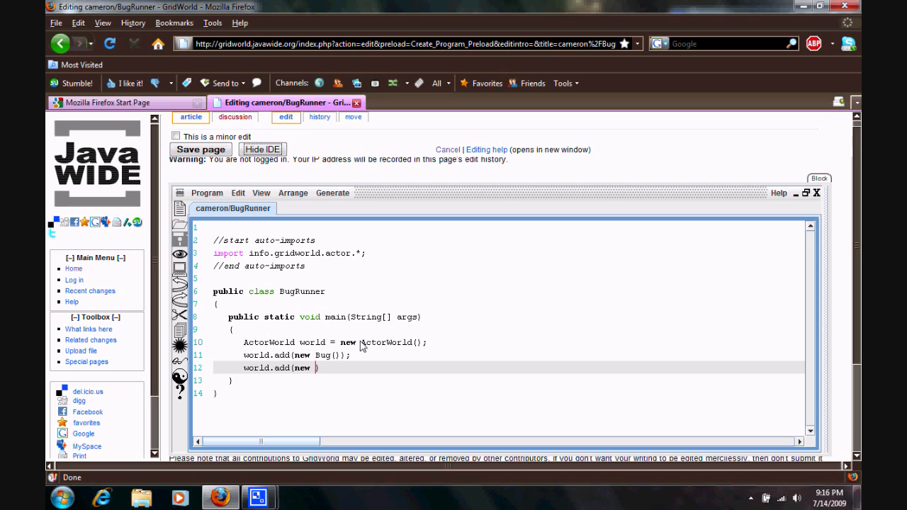
text(Rock))
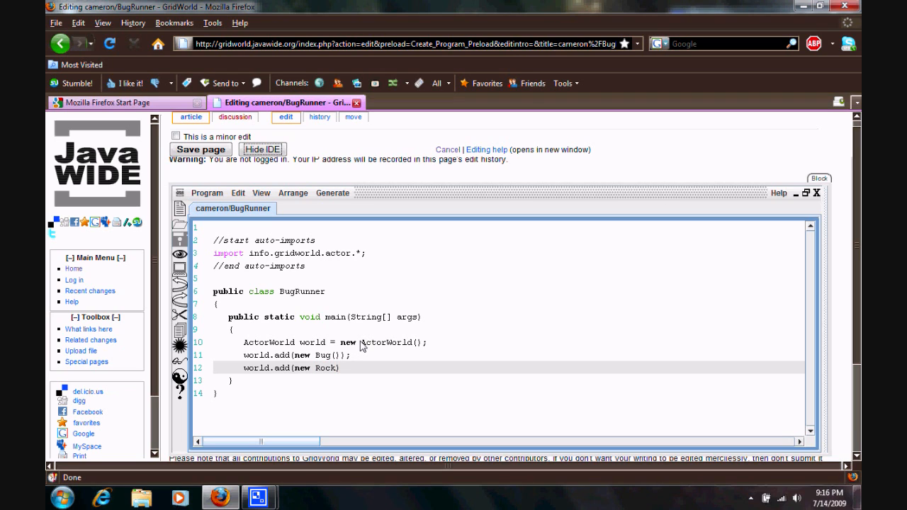
text(())
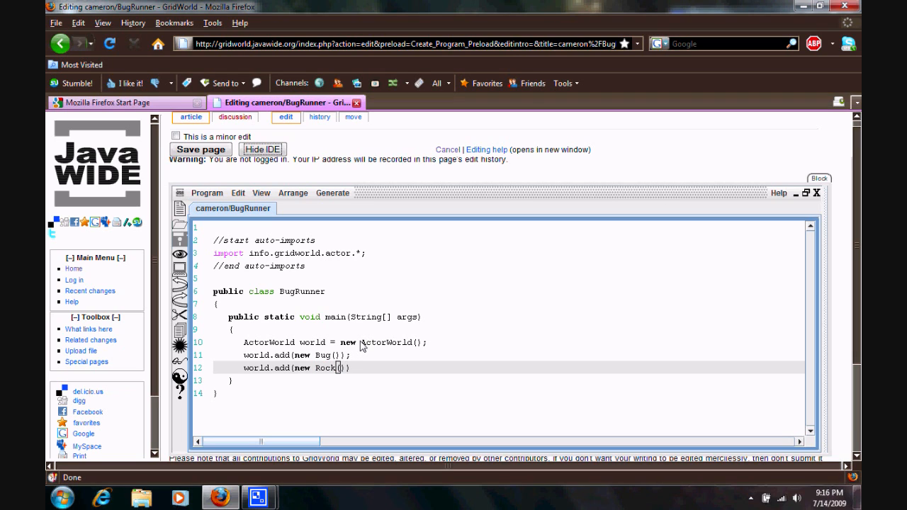
text())
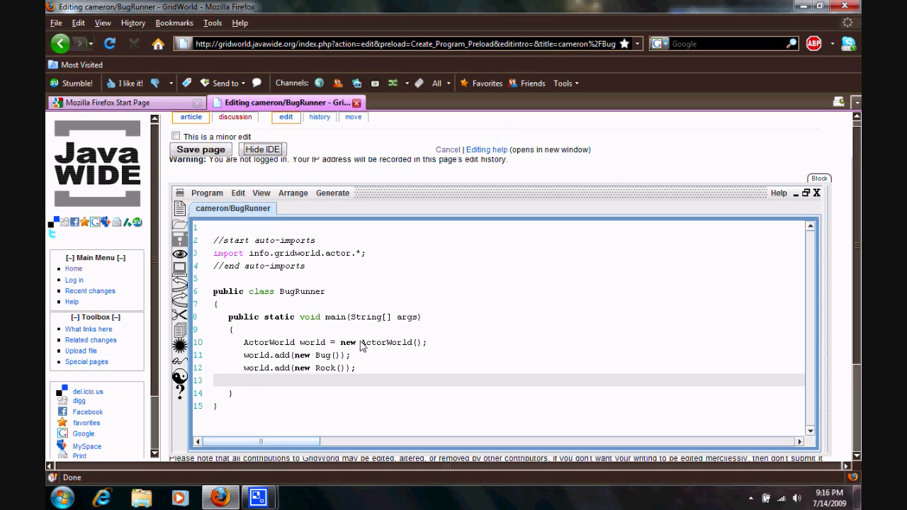
Finish main with world.show();
text(world)
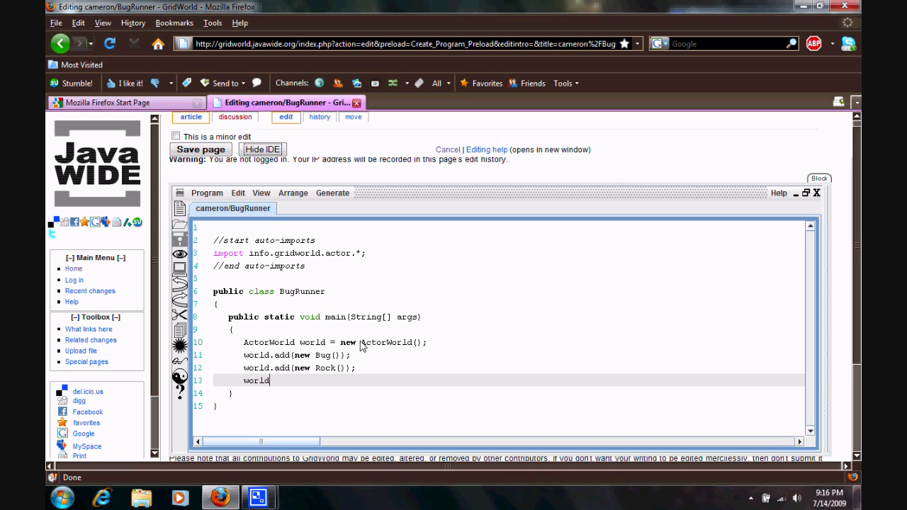
text(.sho)
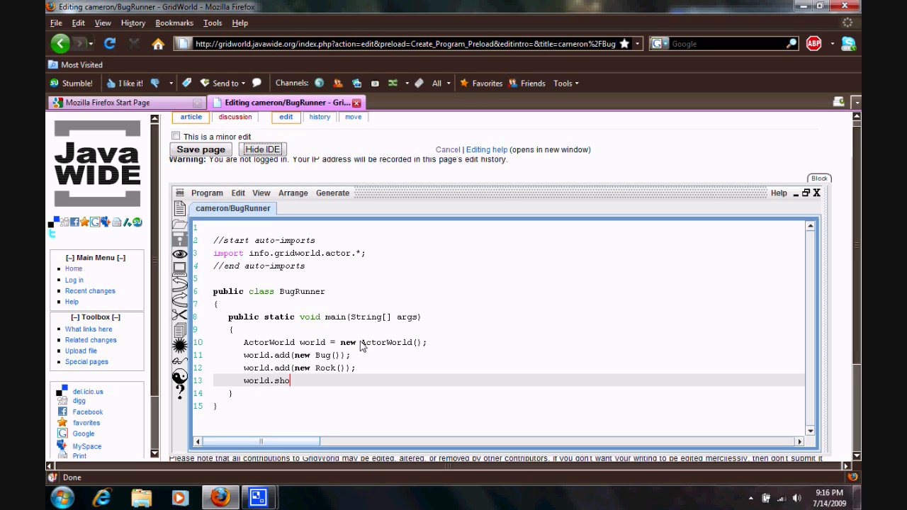
text(w())
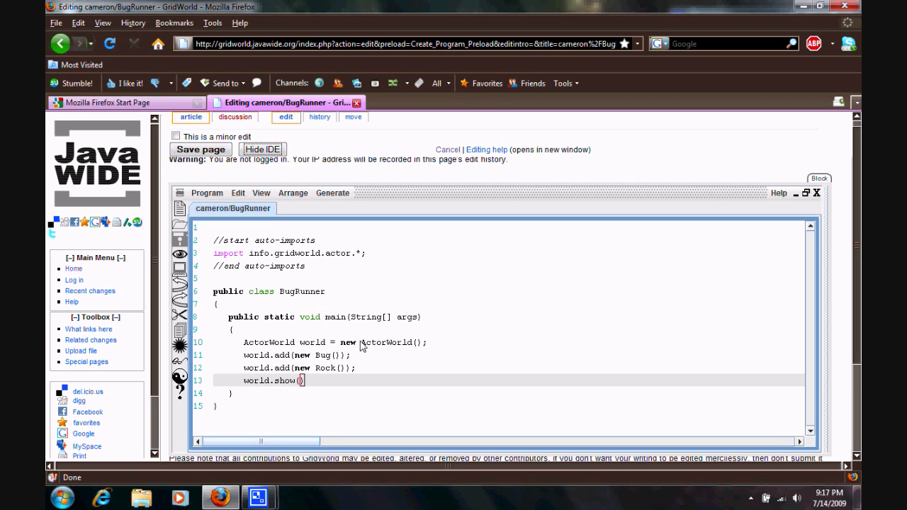
text(;)
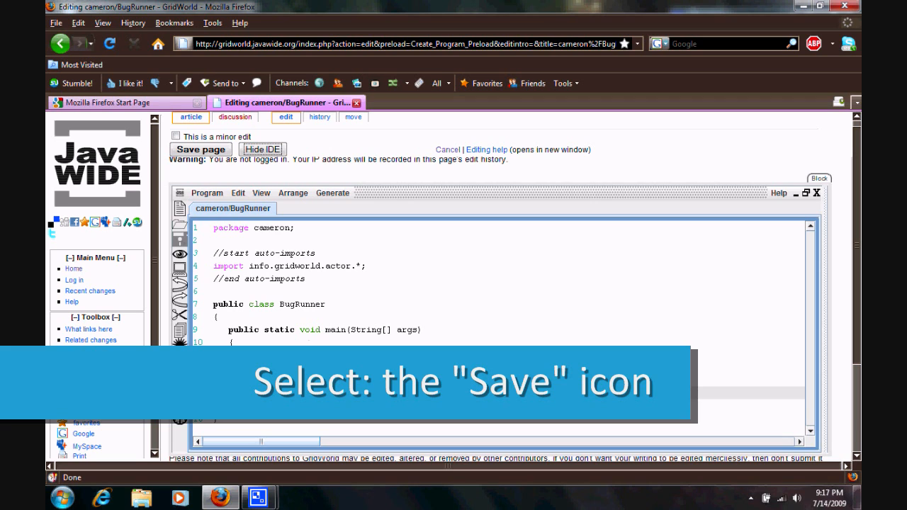
Save BugRunner and run it, opening its application panel beside the code
click(179, 238)
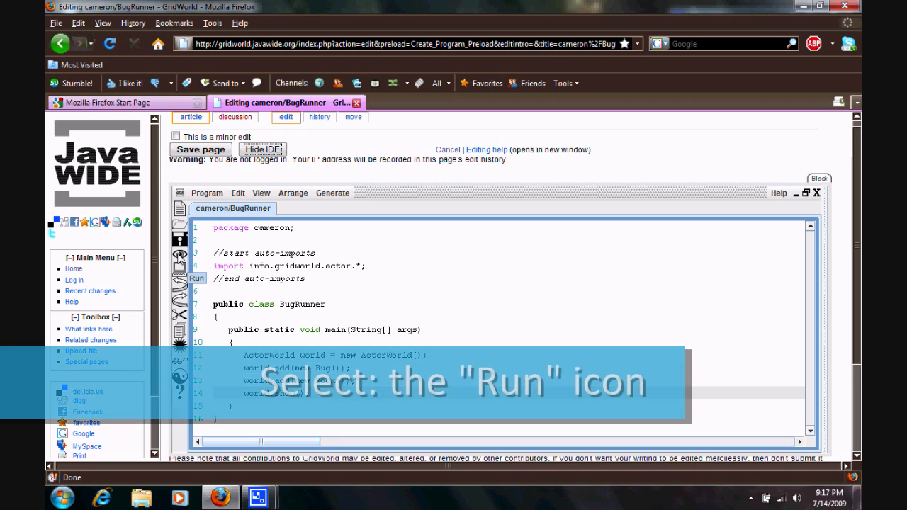
click(179, 266)
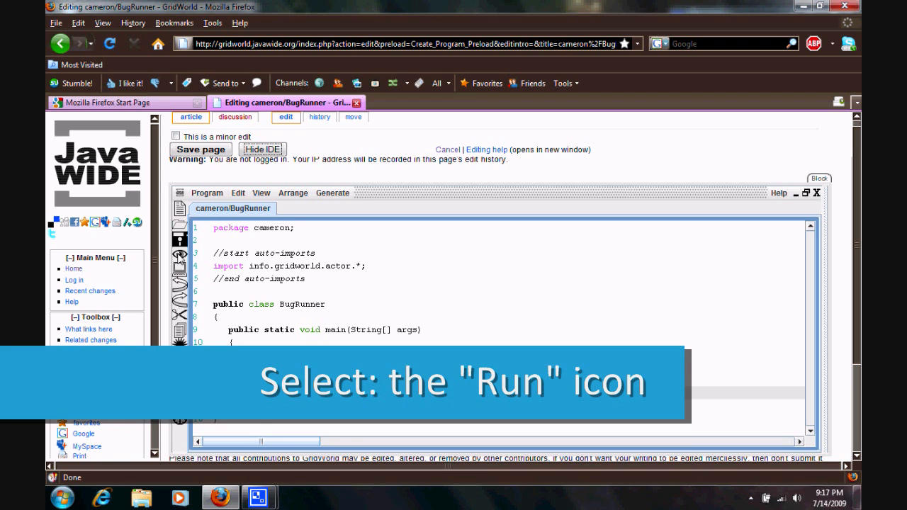
click(178, 263)
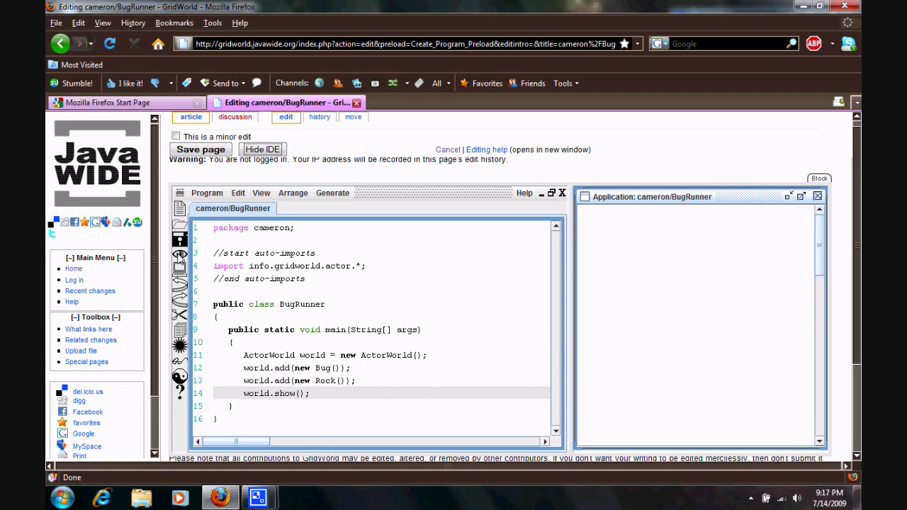
mouse_move(381, 288)
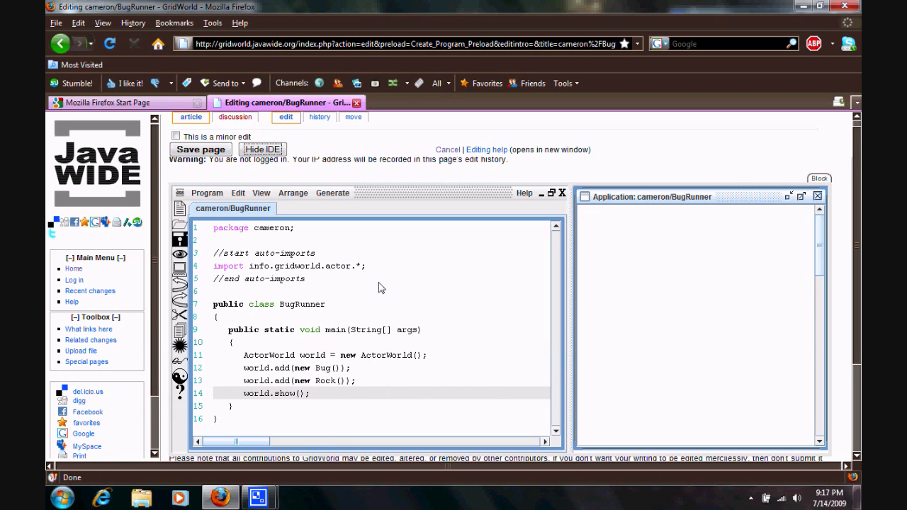
mouse_move(357, 275)
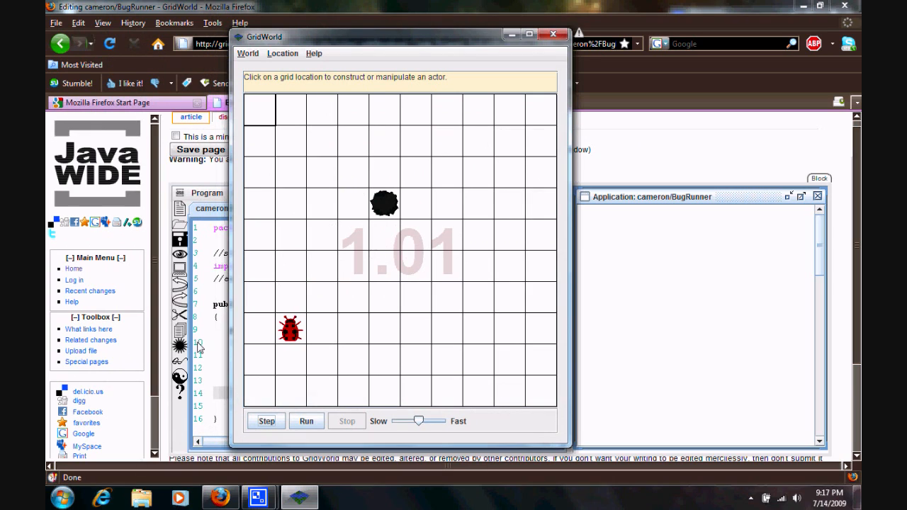
mouse_move(380, 201)
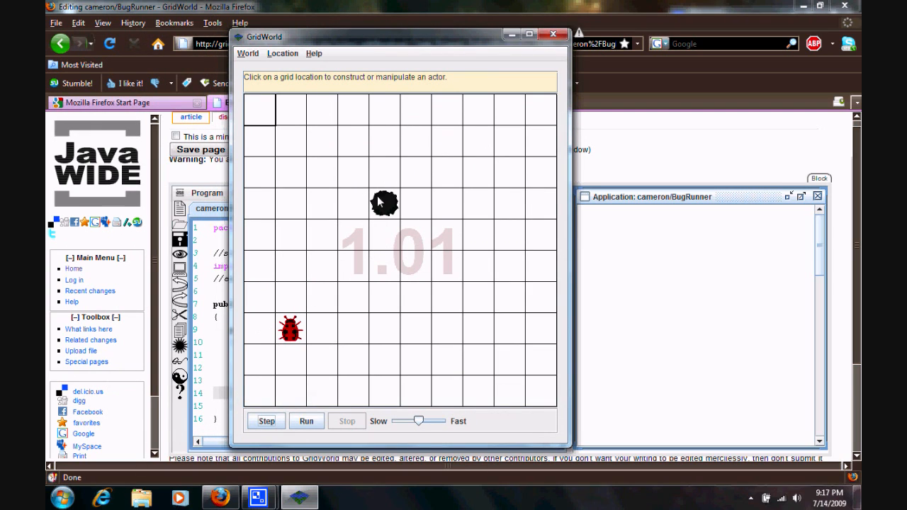
mouse_move(289, 376)
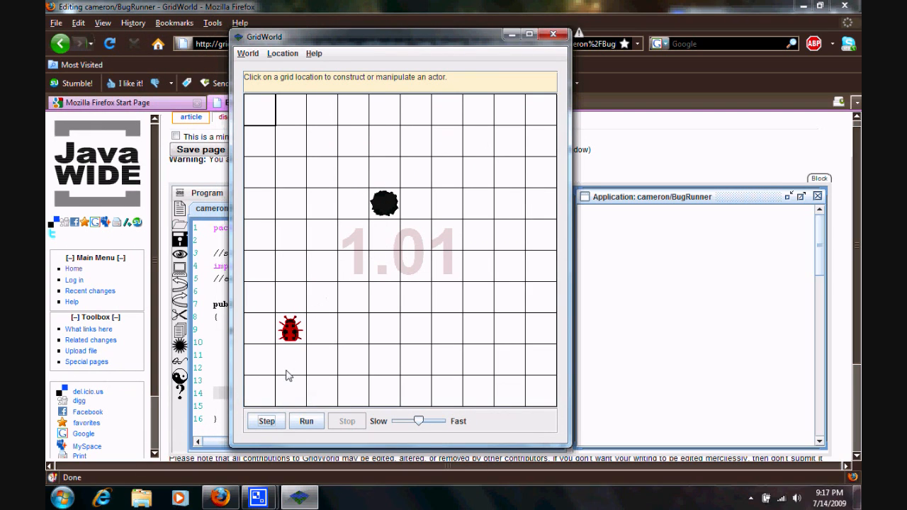
Step the bug twice, run it around the grid edge, and adjust the speed slider
click(266, 421)
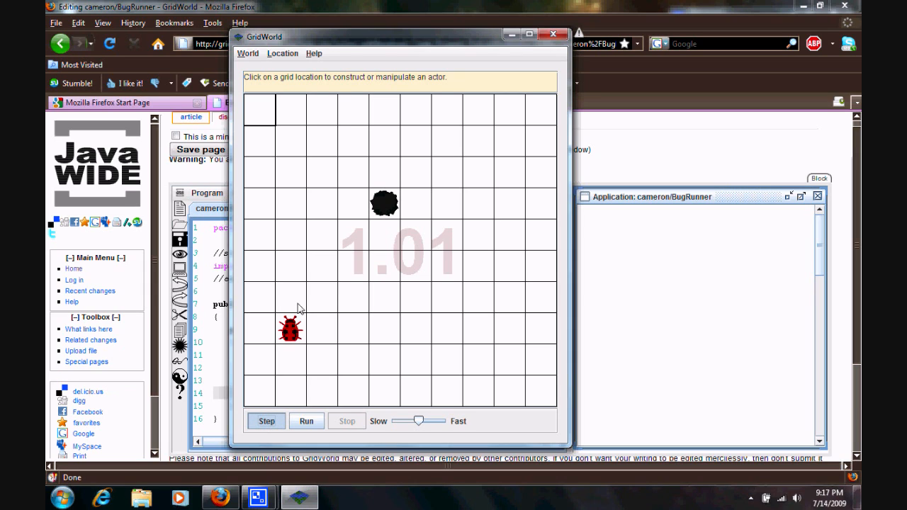
click(267, 421)
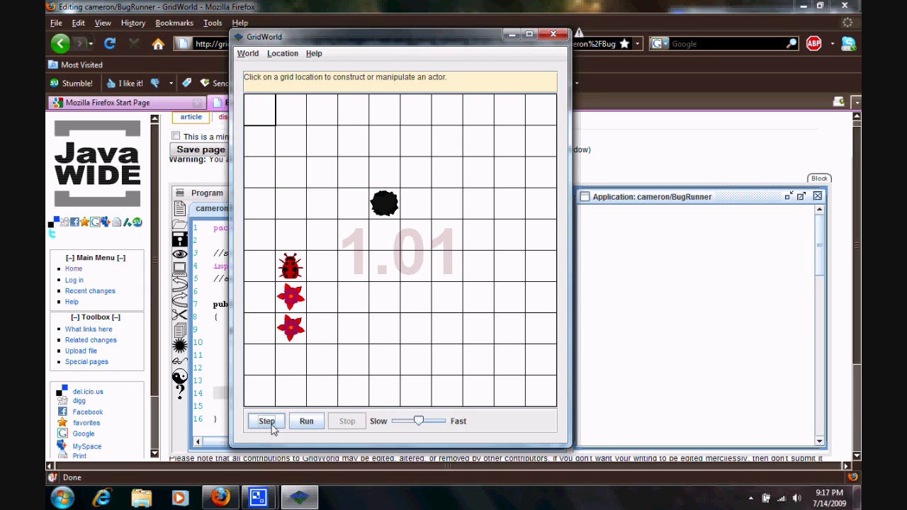
click(267, 421)
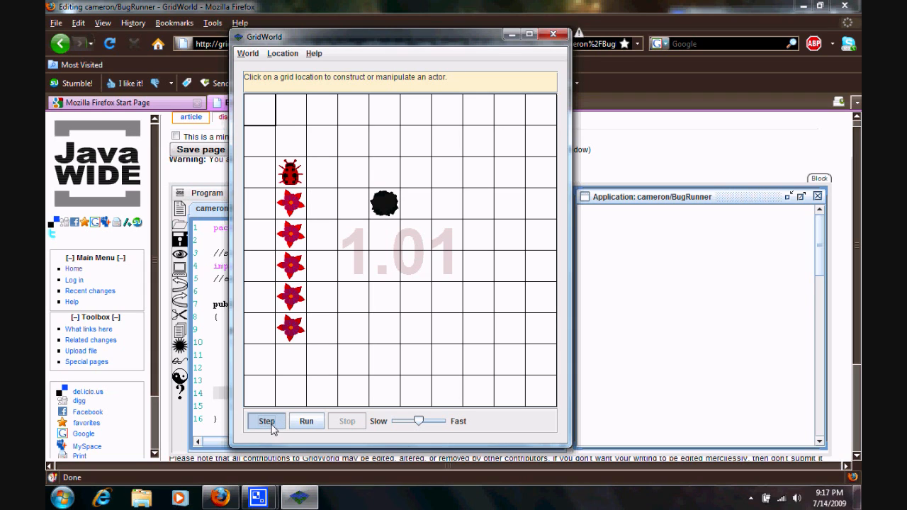
click(266, 421)
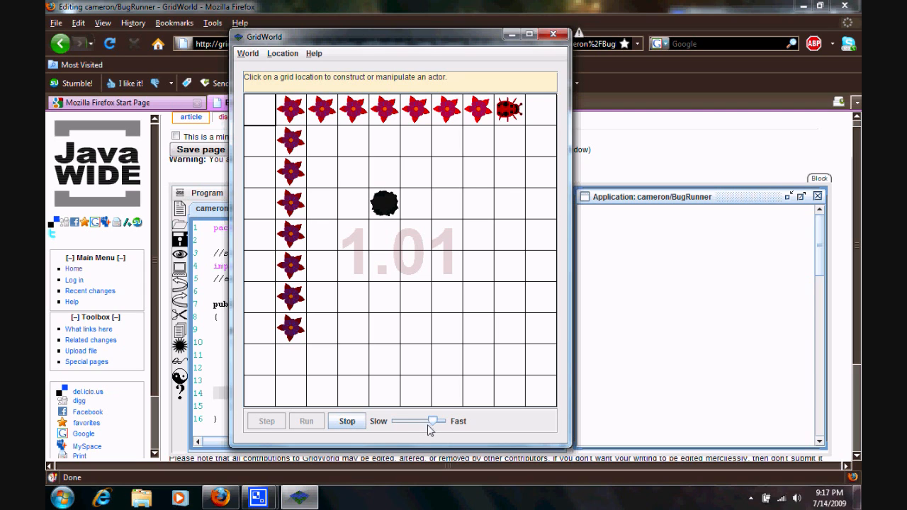
drag(433, 421, 404, 421)
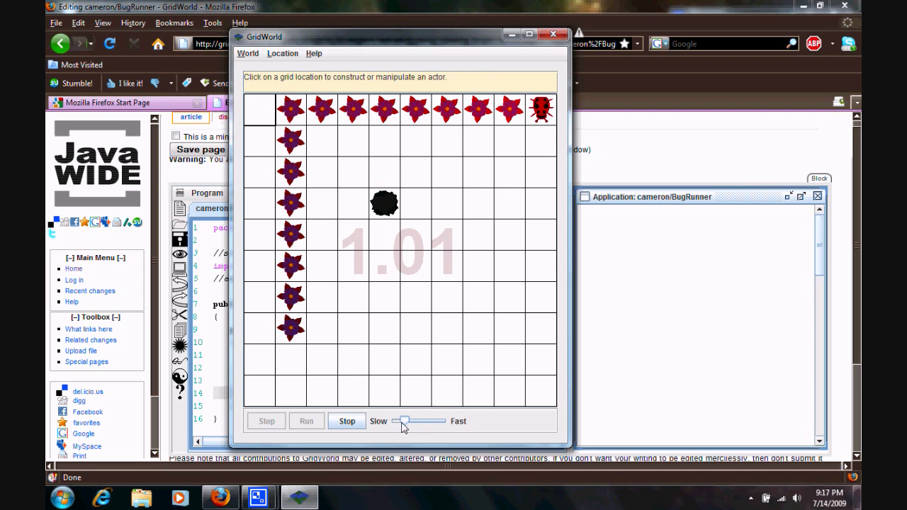
drag(404, 421, 433, 421)
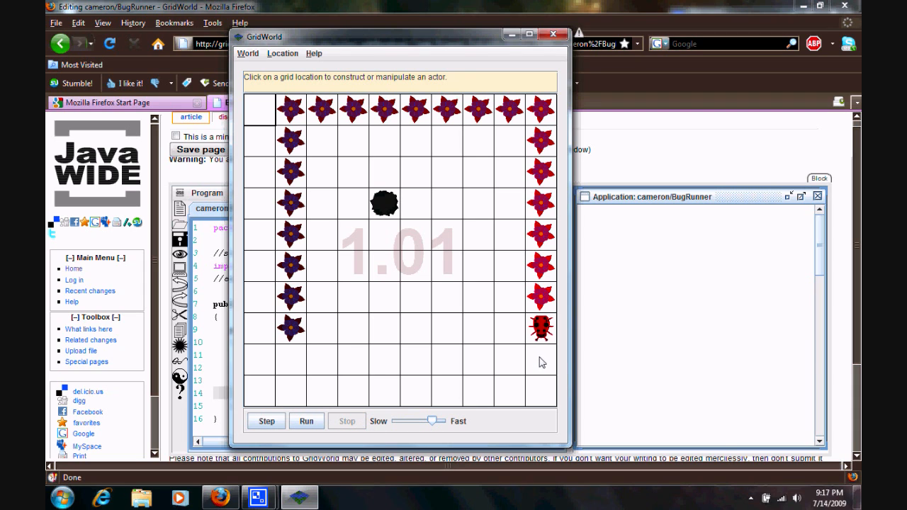
Place a Rock and a second Bug in empty cells, run the world again, then stop it
click(541, 361)
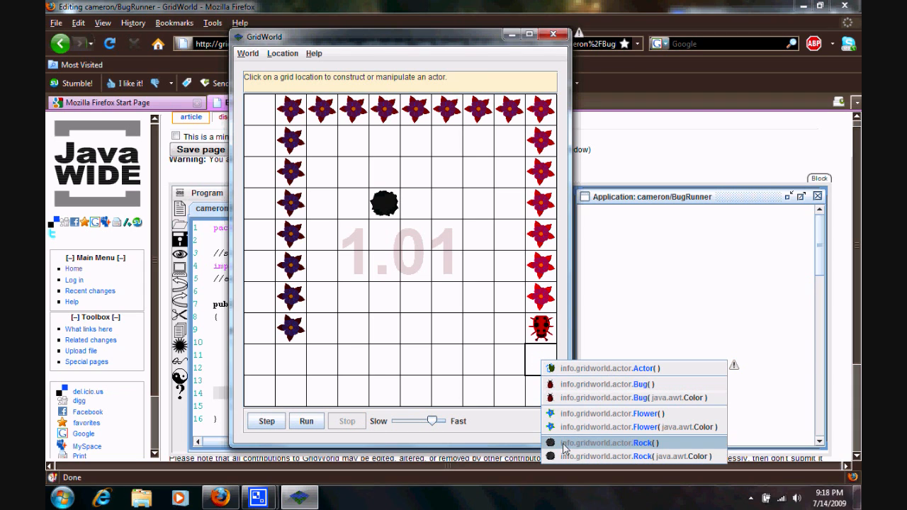
click(608, 443)
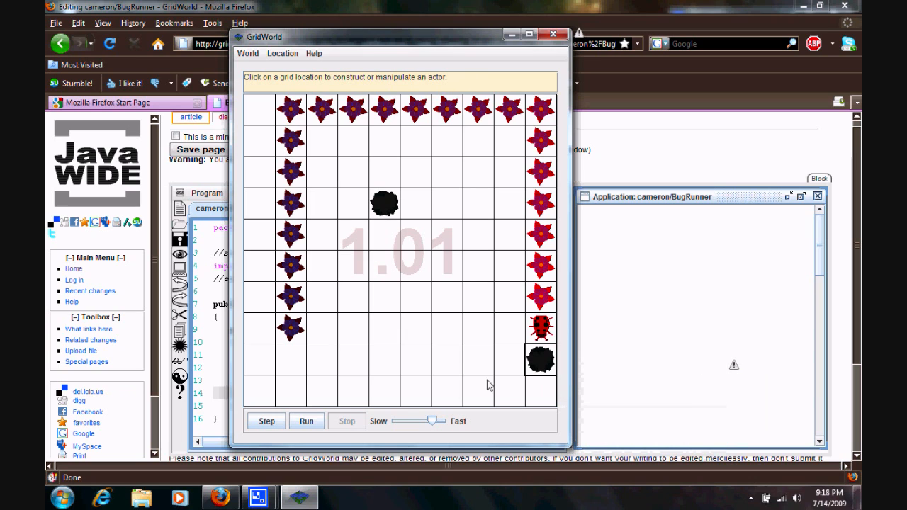
click(446, 328)
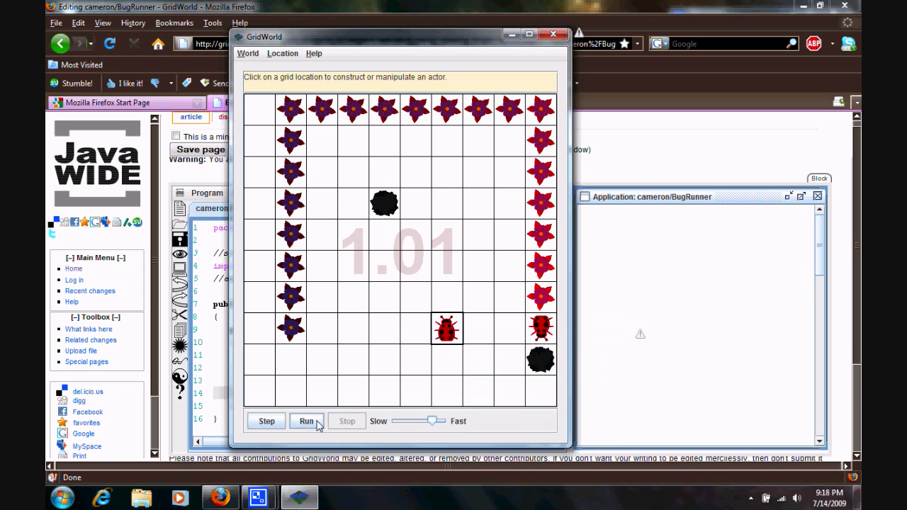
click(306, 421)
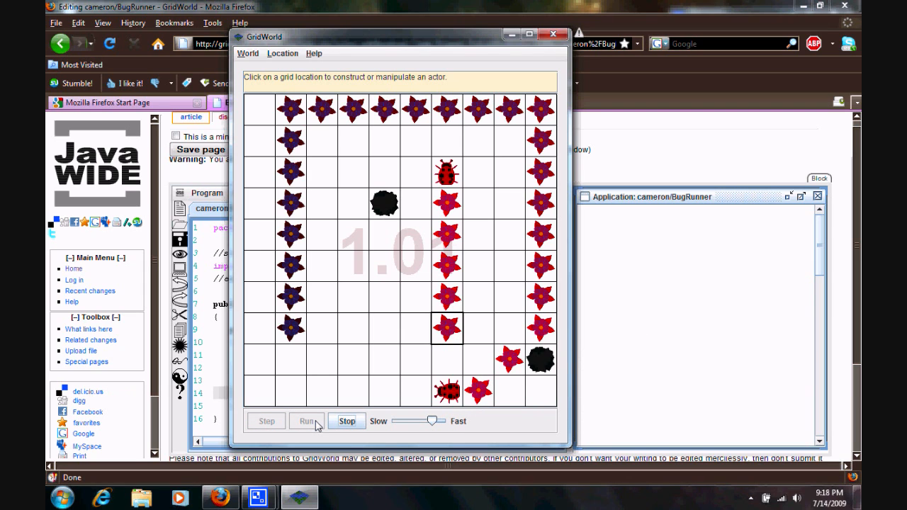
click(307, 421)
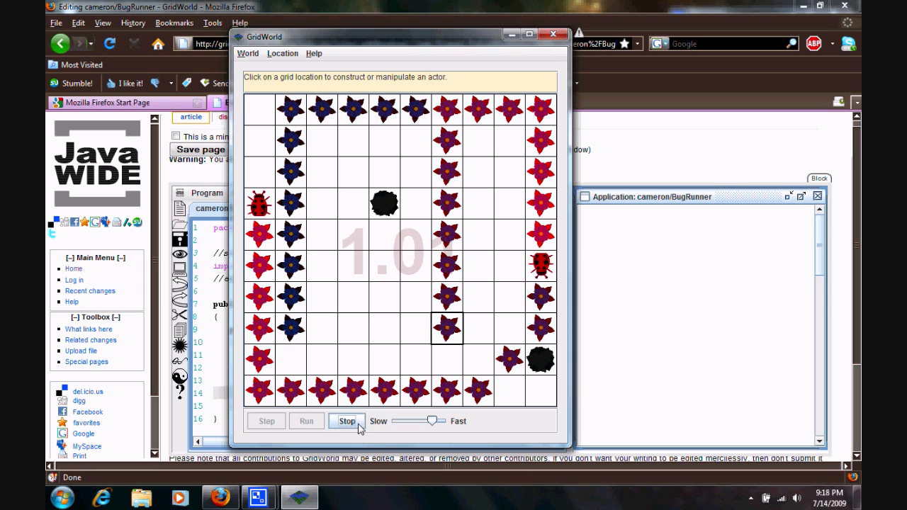
click(346, 421)
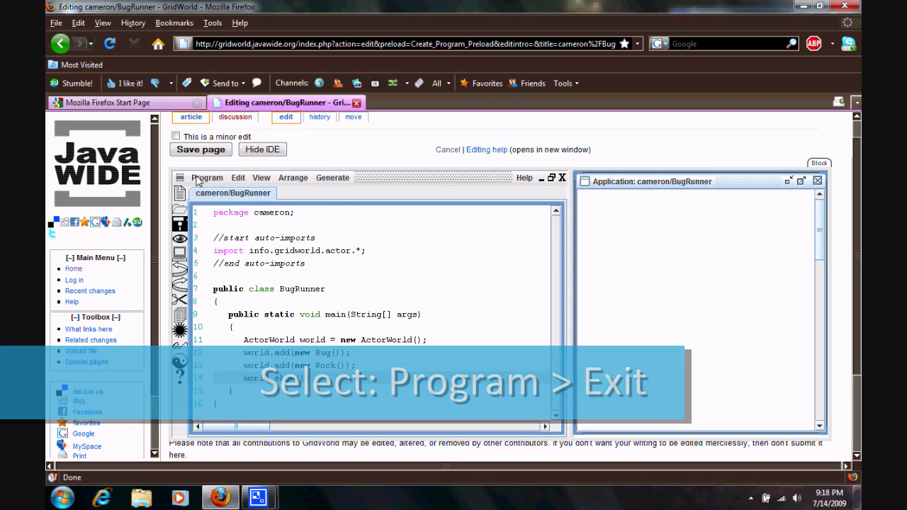
Exit the program editor, show the cameron/BugRunner article page and close the stray GridWorld window
click(207, 178)
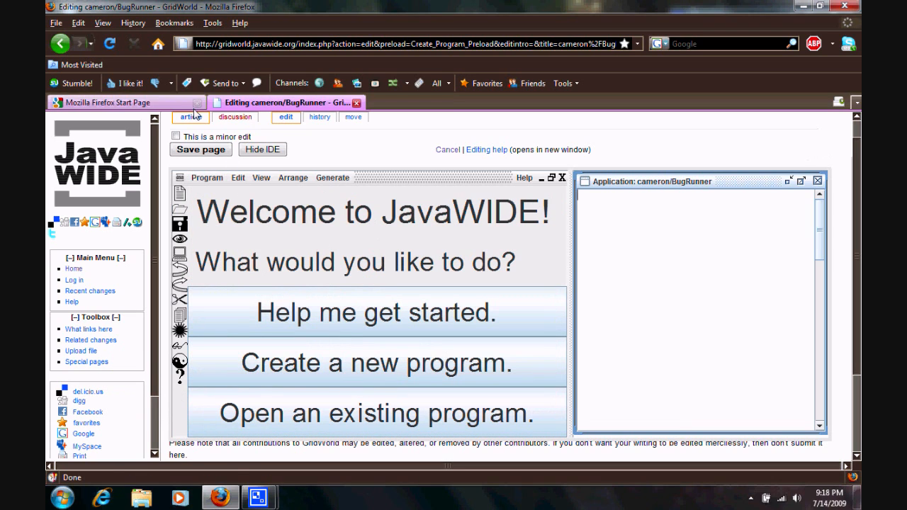
mouse_move(190, 116)
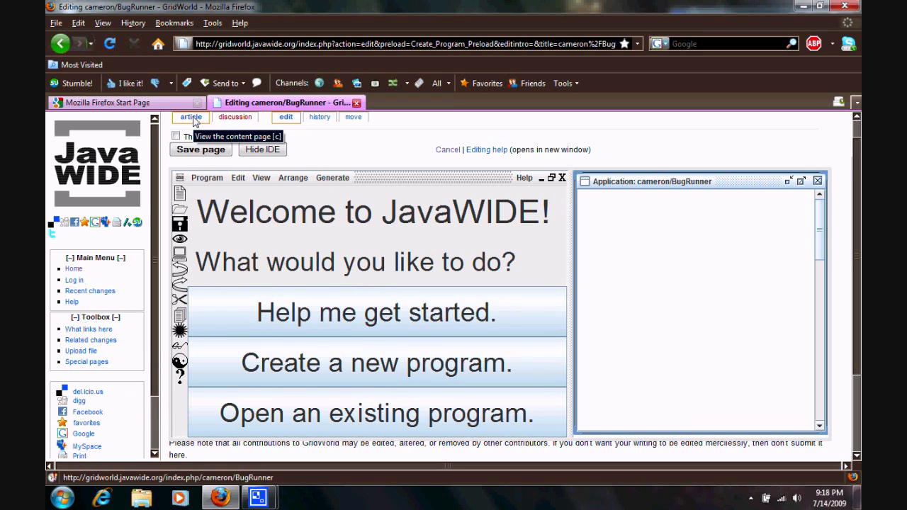
click(190, 116)
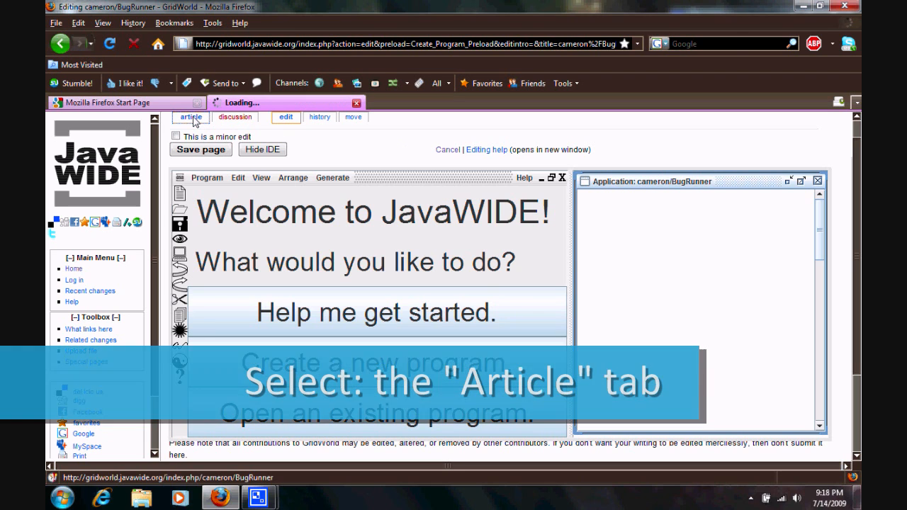
click(190, 117)
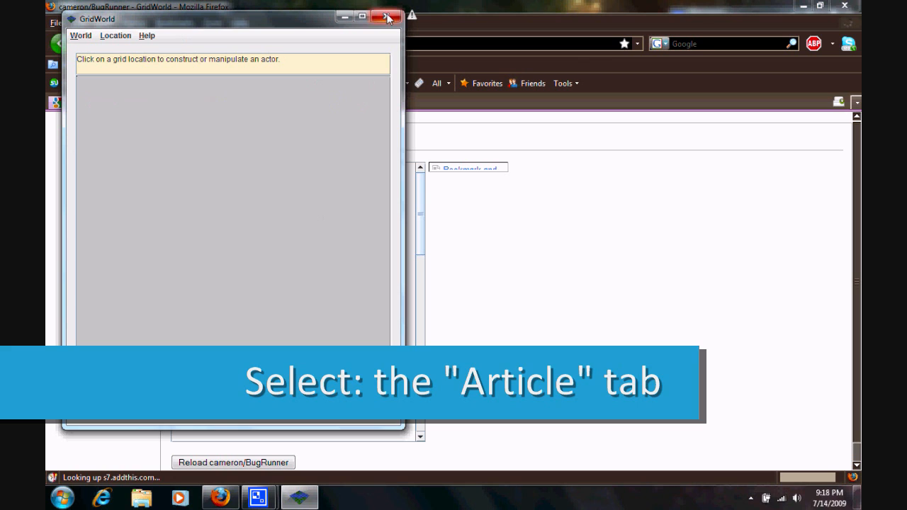
click(388, 17)
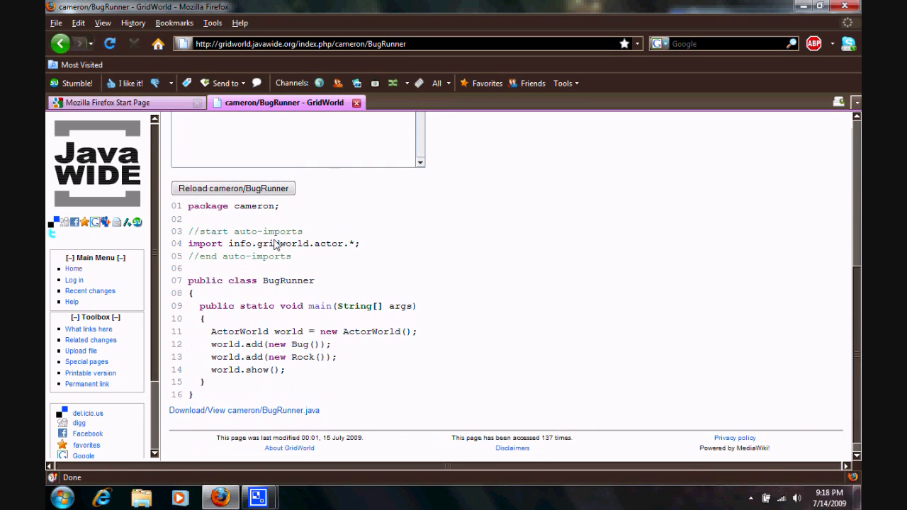
mouse_move(207, 205)
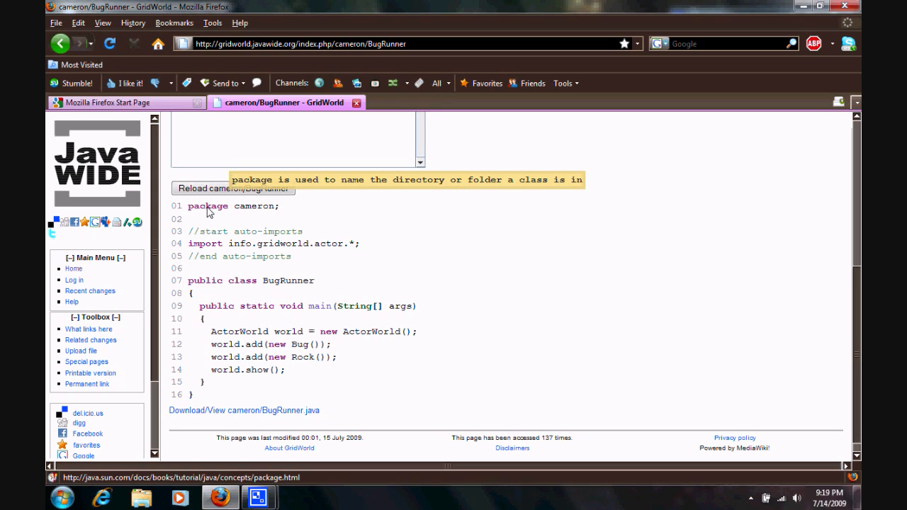
mouse_move(206, 243)
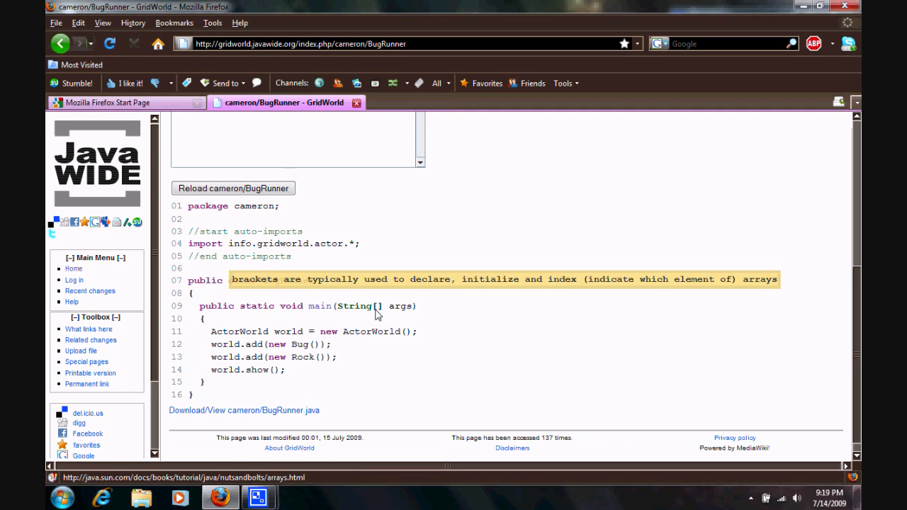
mouse_move(321, 306)
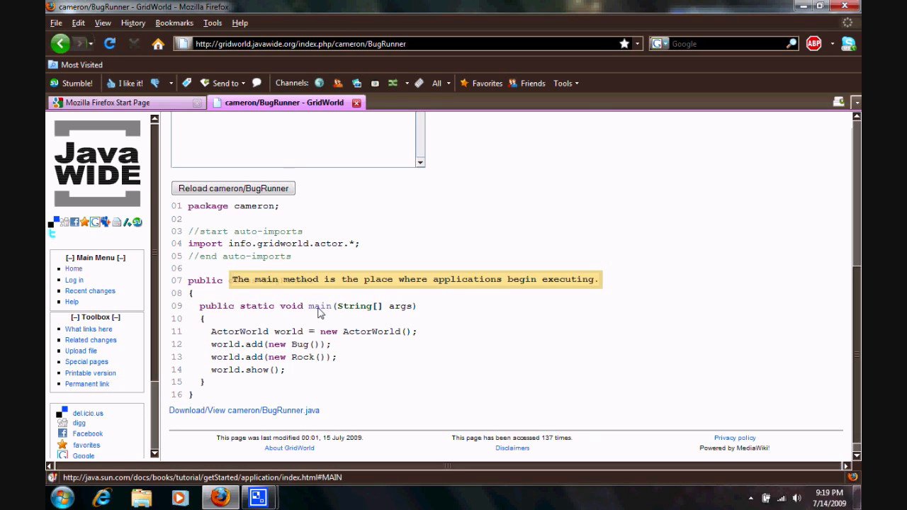
mouse_move(205, 244)
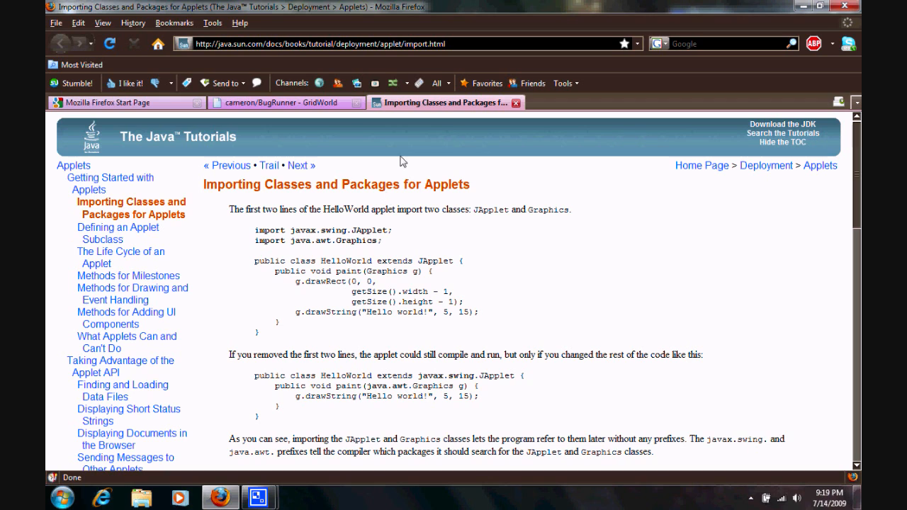
mouse_move(507, 113)
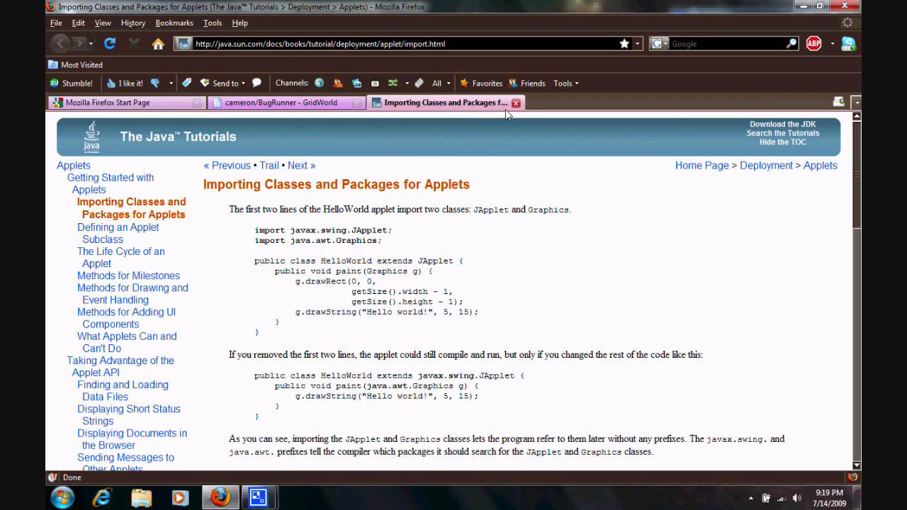
View the Java 2 SE 5.0 API page for Class String, then close the docs tab back to BugRunner
click(284, 102)
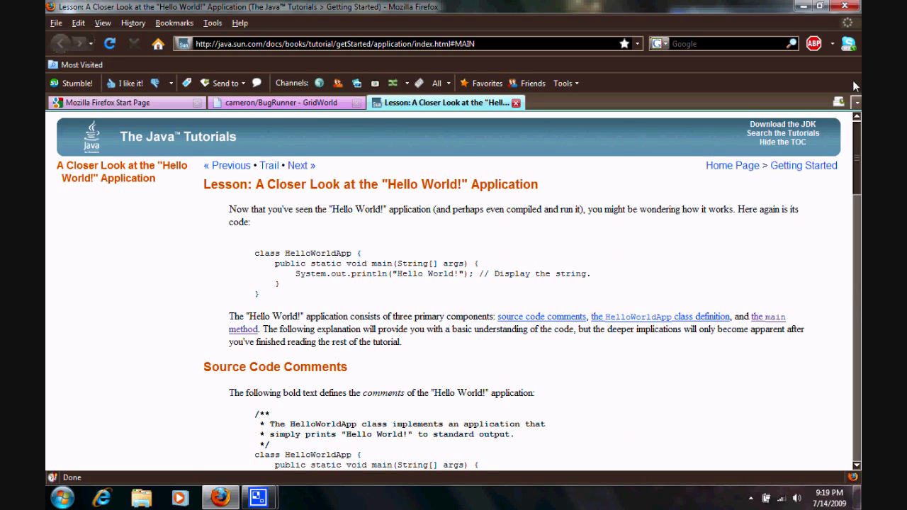
mouse_move(592, 77)
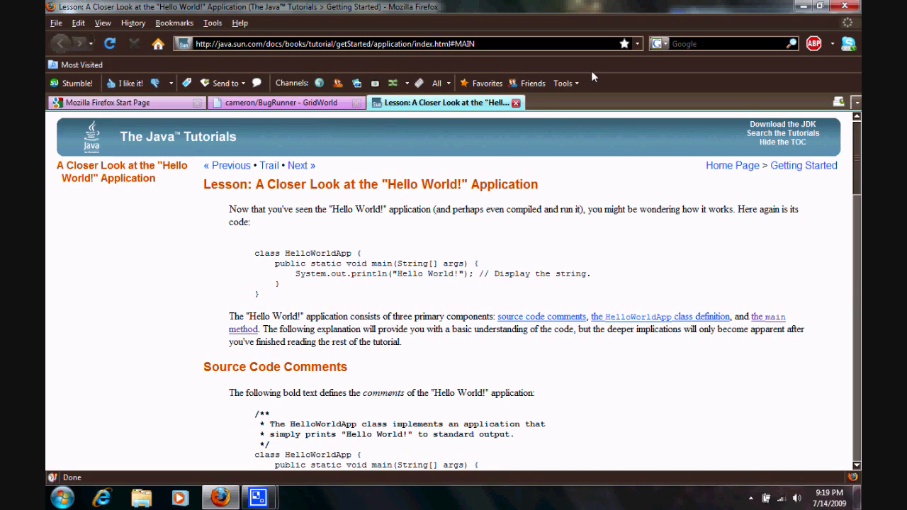
click(284, 102)
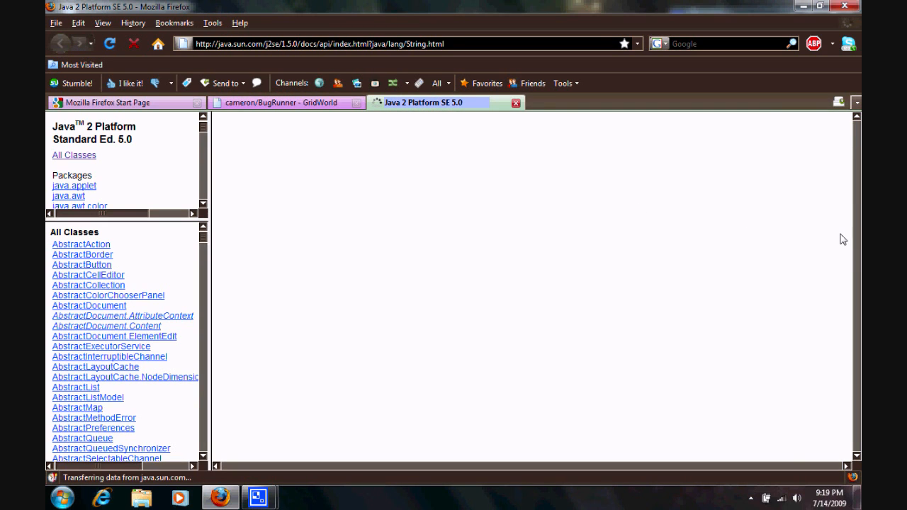
mouse_move(567, 106)
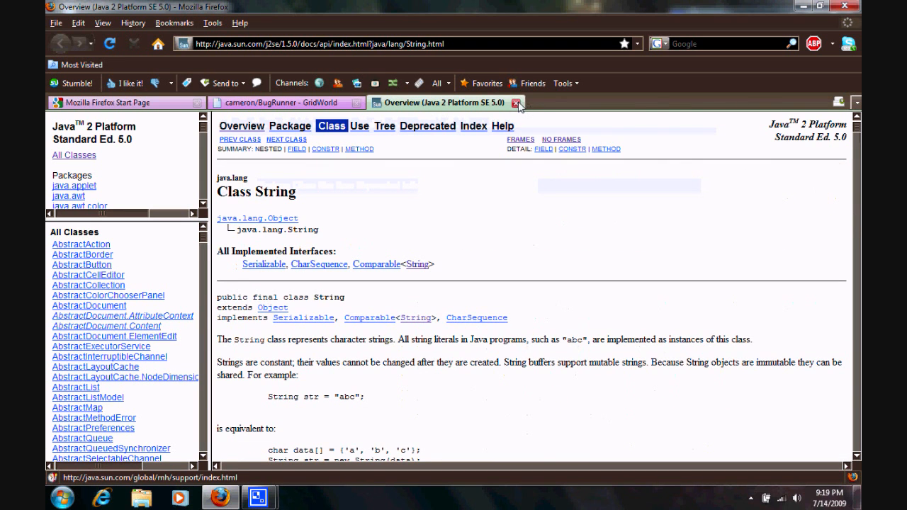
click(517, 102)
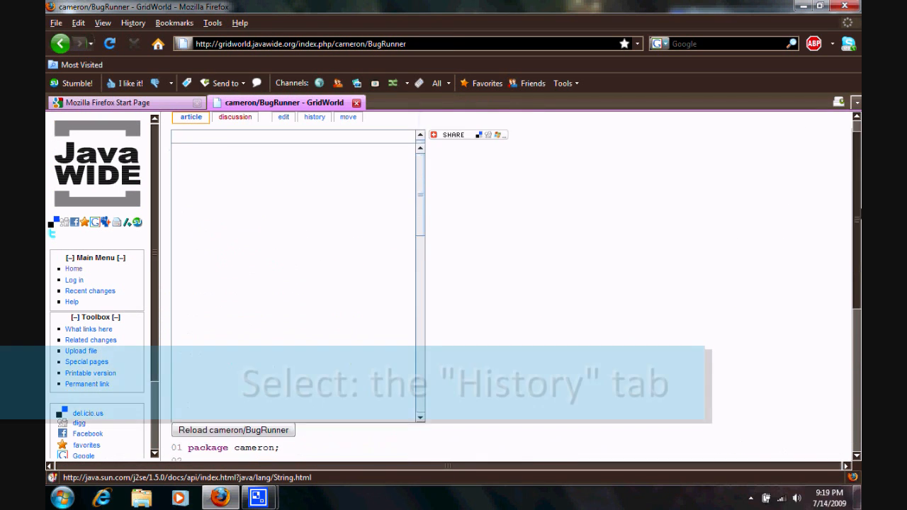
From BugRunner's history, compare the 08:09 revision against the current one and close the GridWorld applet
click(314, 116)
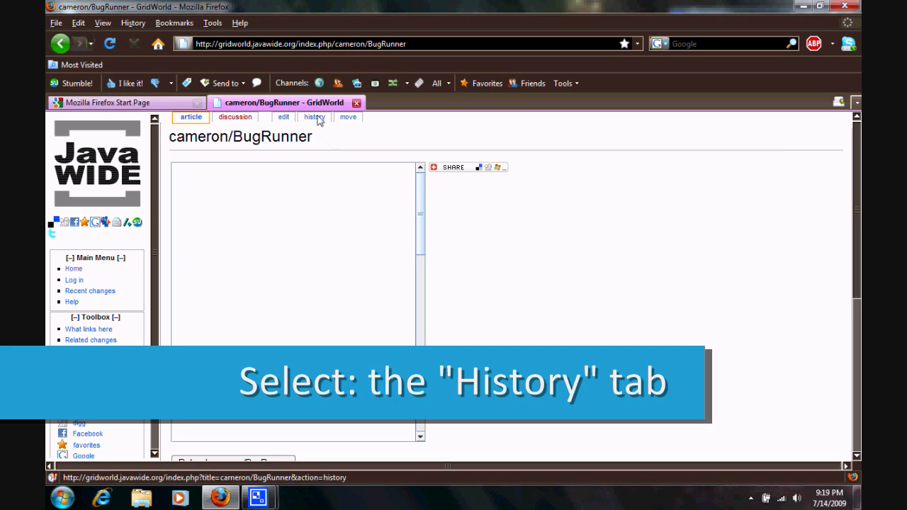
click(315, 117)
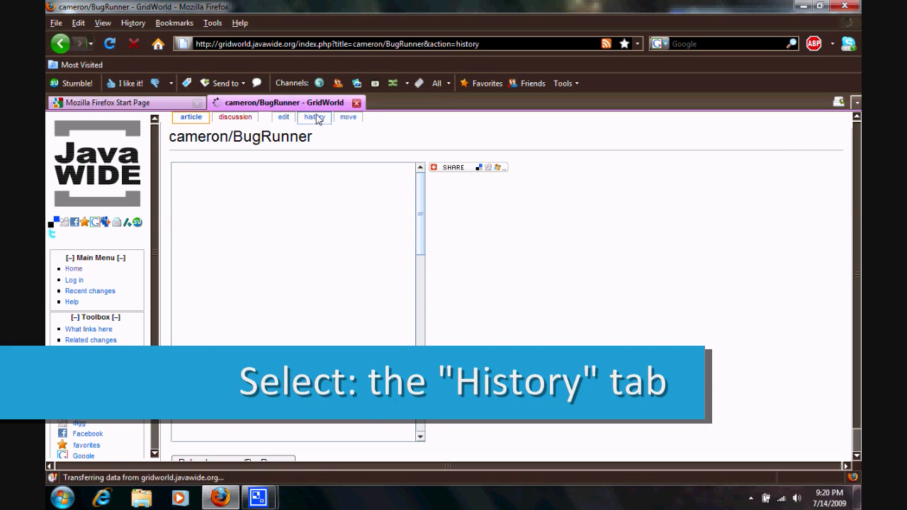
click(315, 116)
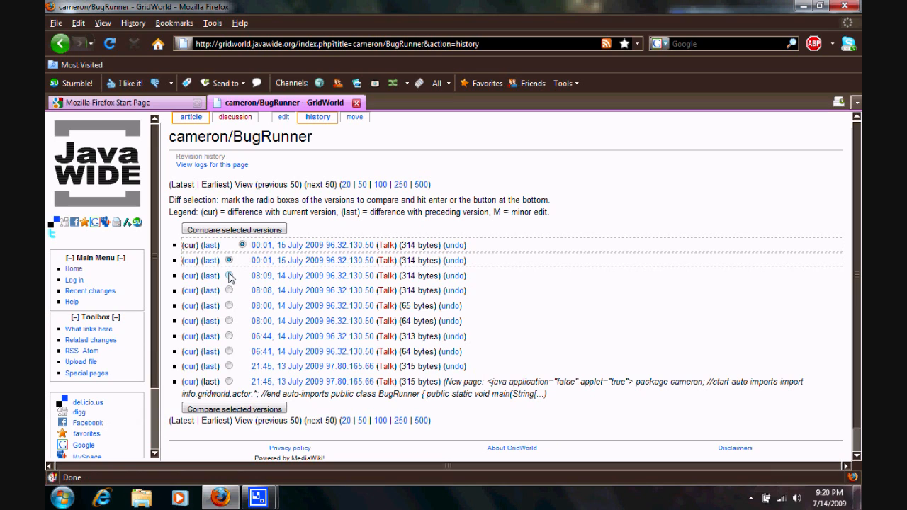
click(230, 243)
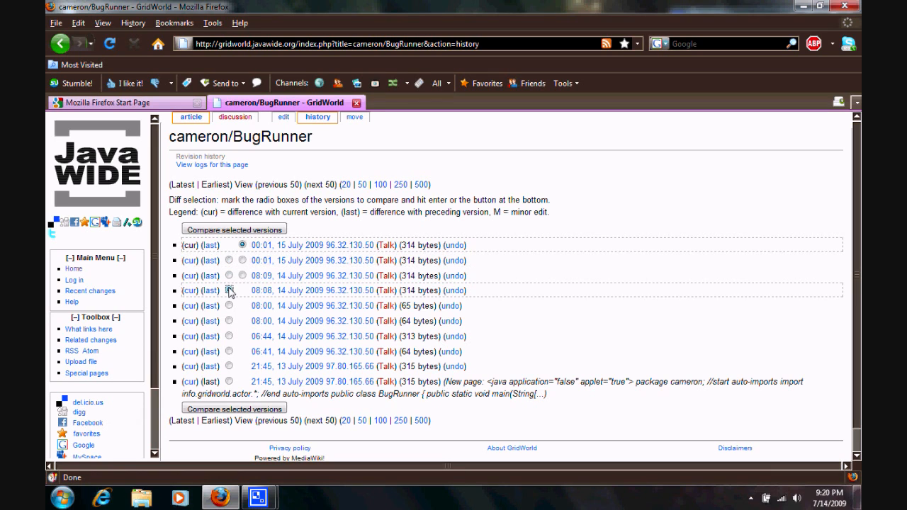
click(229, 275)
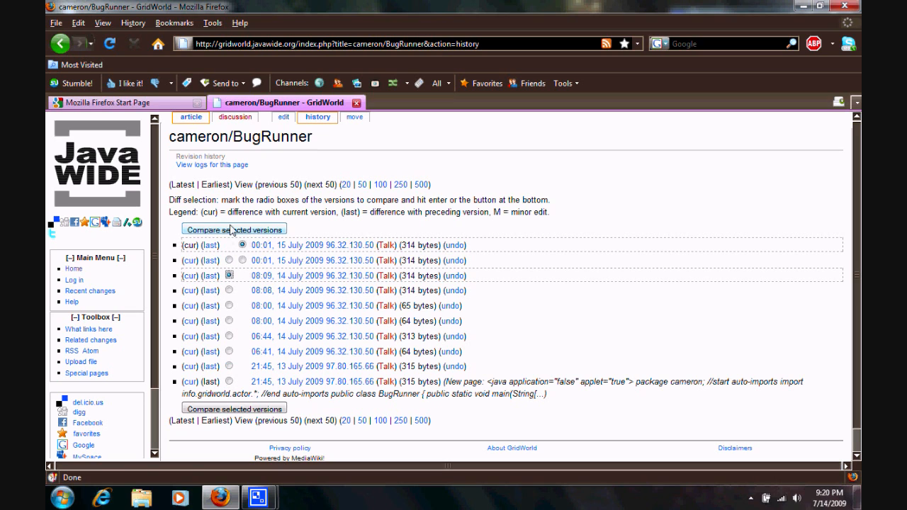
click(234, 230)
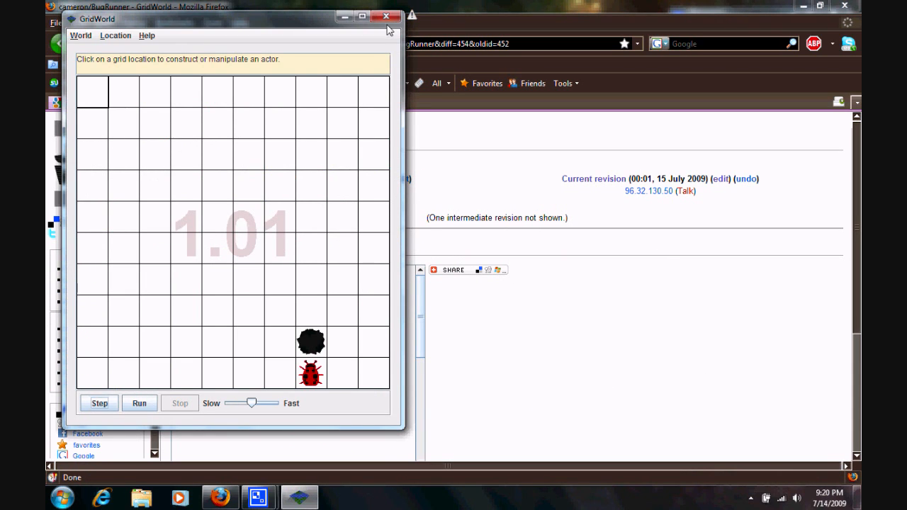
click(387, 17)
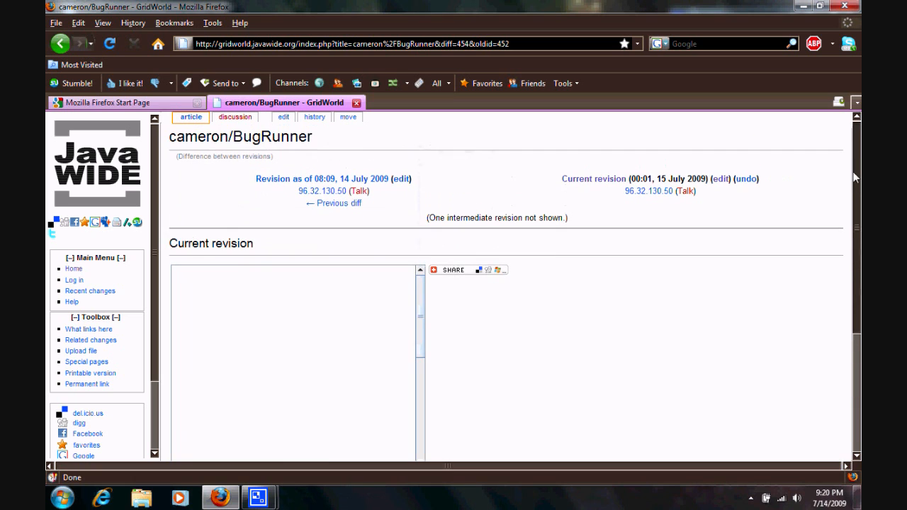
mouse_move(315, 116)
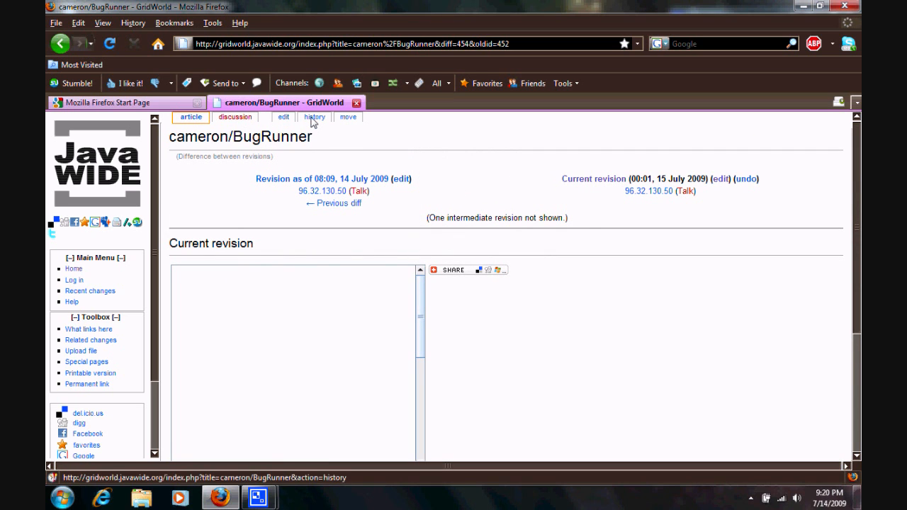
Back in the history, compare the 08:00, 14 July 2009 revision against the current revision
click(314, 117)
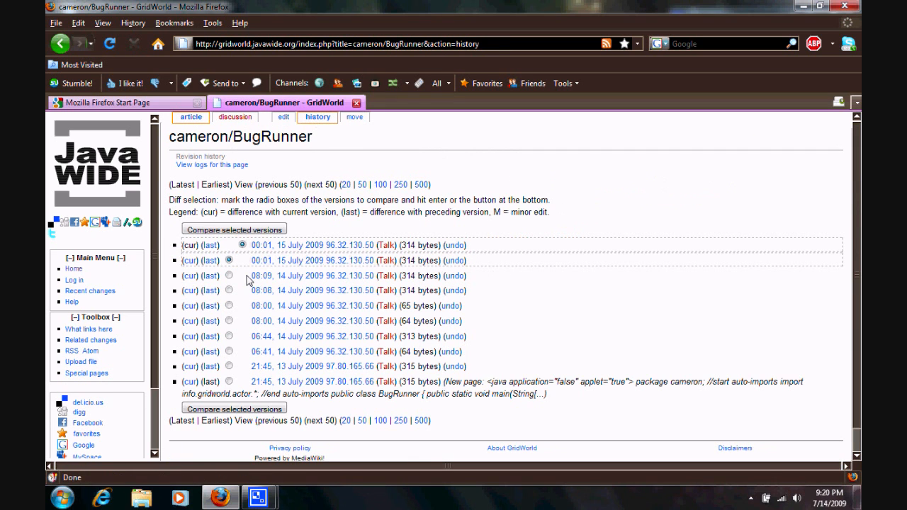
click(228, 275)
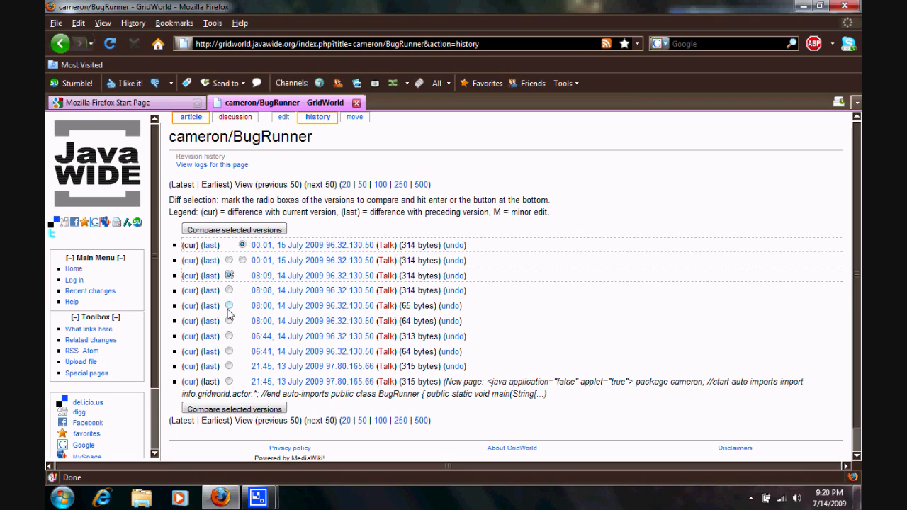
click(230, 306)
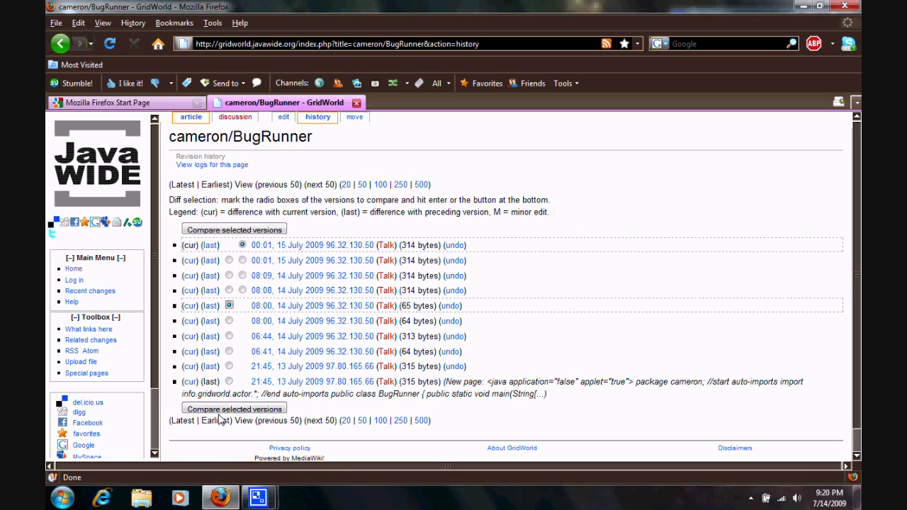
click(234, 229)
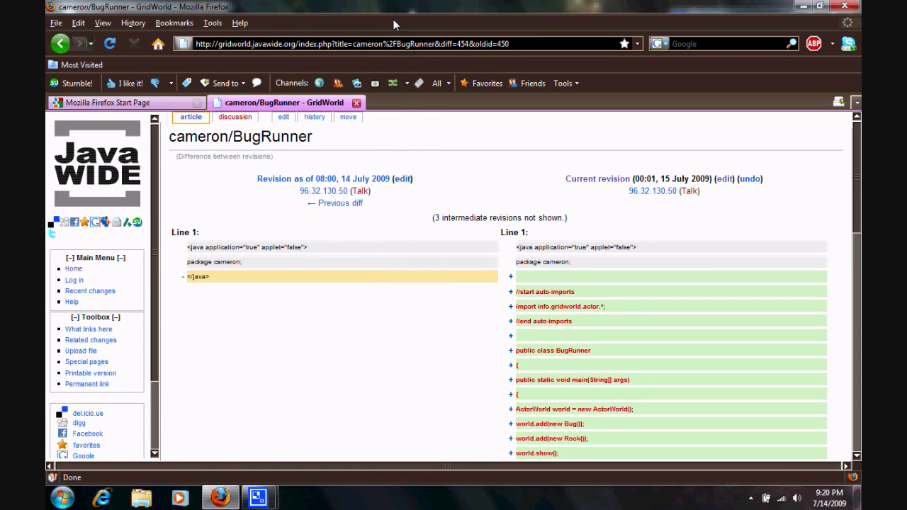
mouse_move(303, 278)
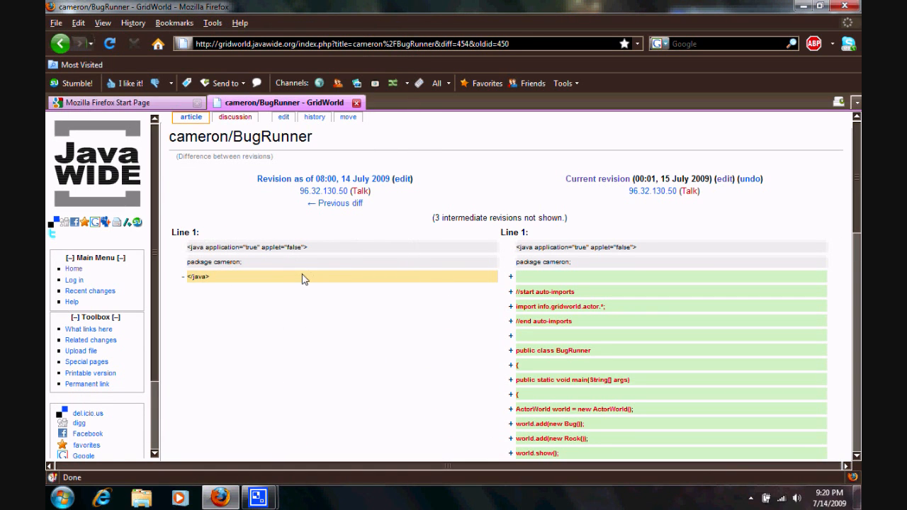
mouse_move(850, 224)
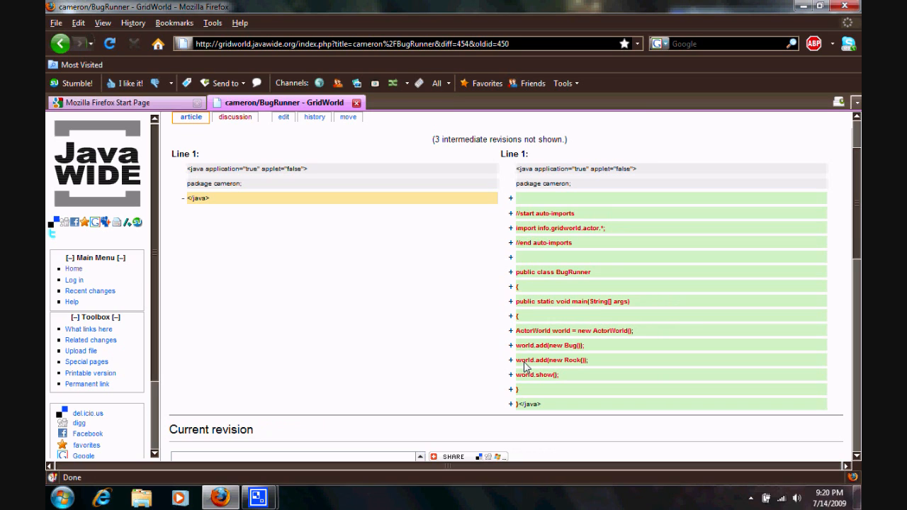
mouse_move(424, 227)
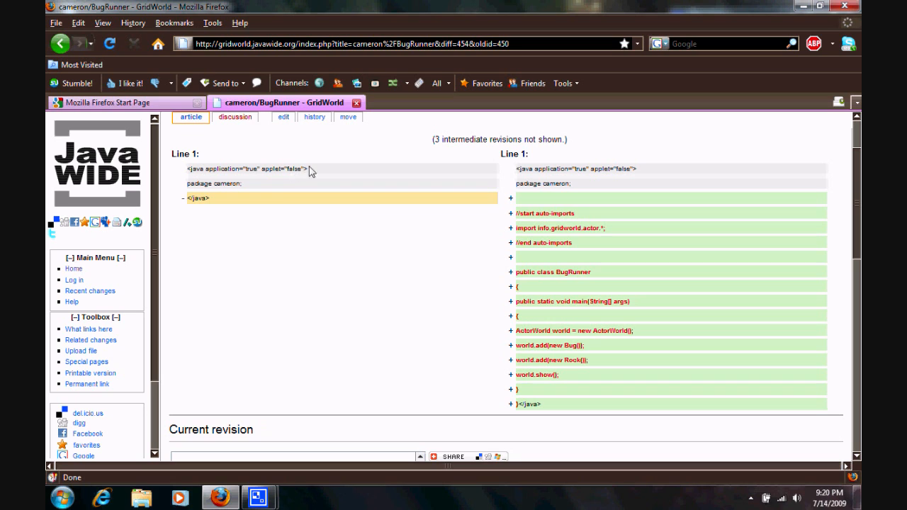
mouse_move(494, 235)
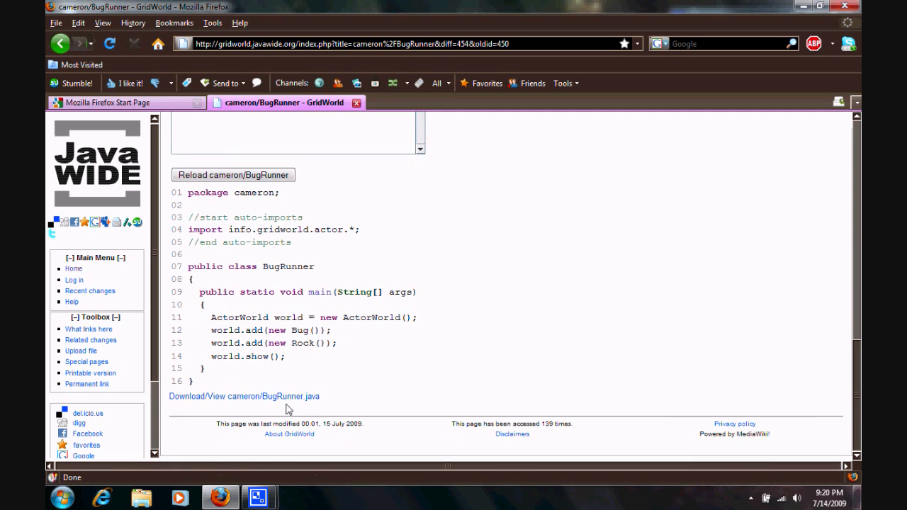
click(244, 397)
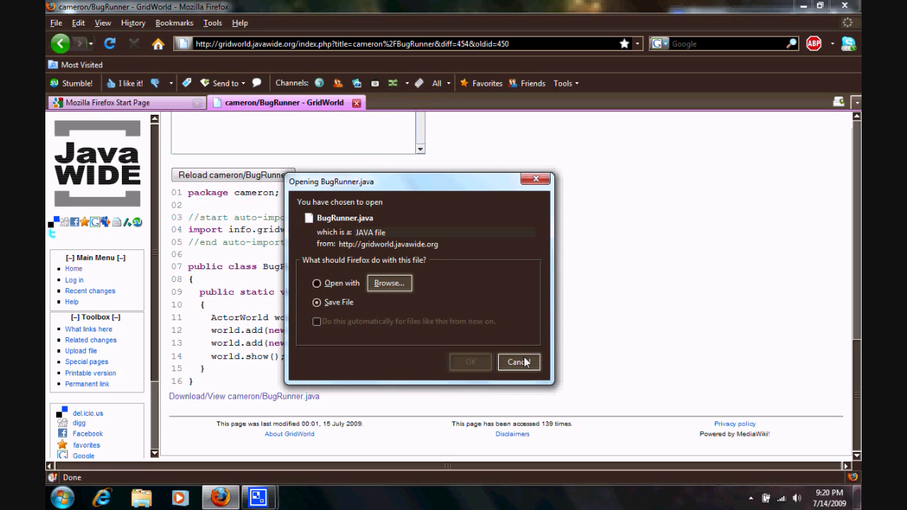
click(519, 363)
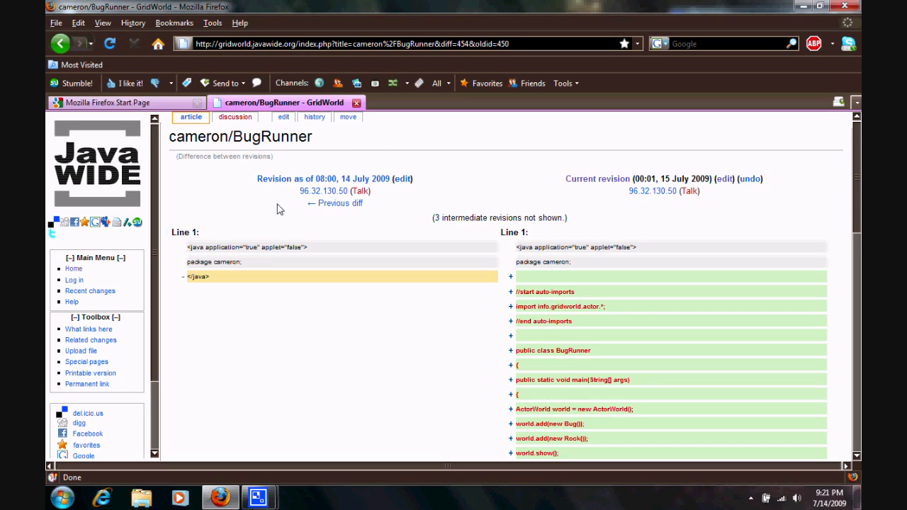
mouse_move(332, 225)
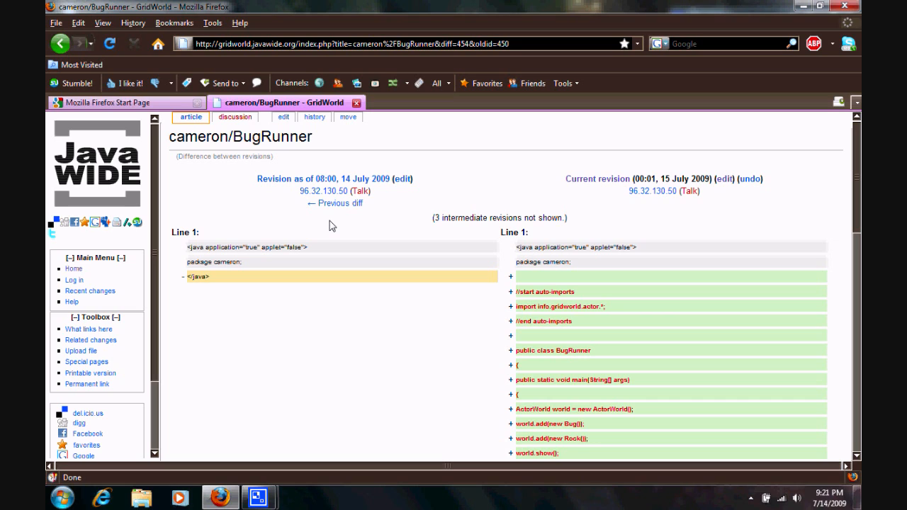
mouse_move(267, 108)
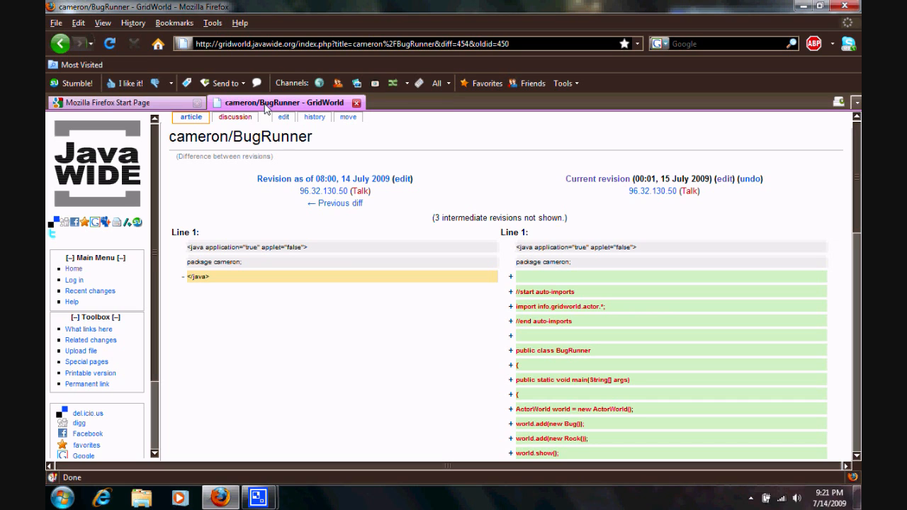
mouse_move(354, 417)
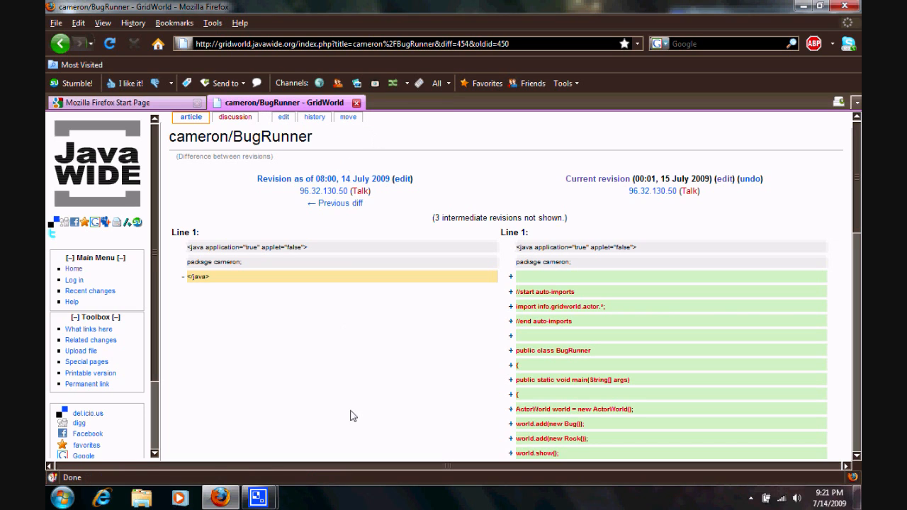